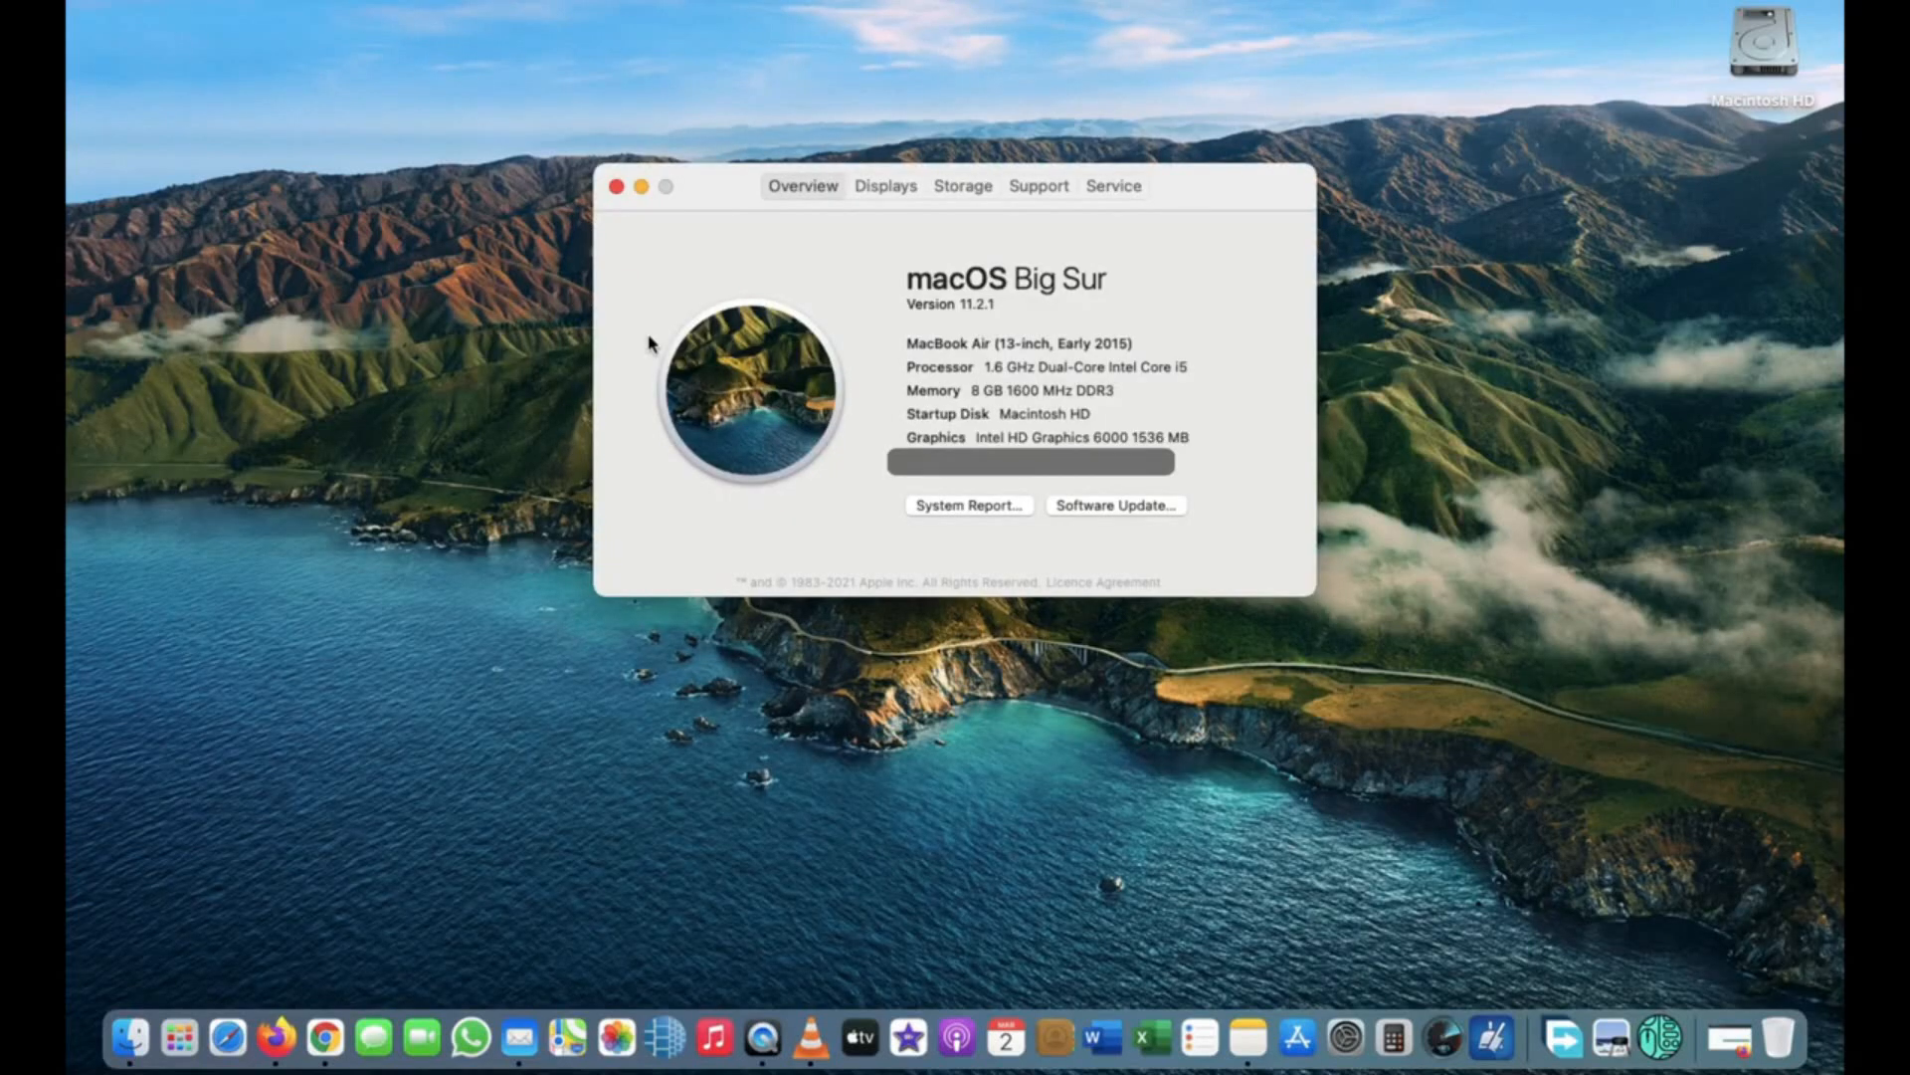
pyautogui.moveTo(1294, 277)
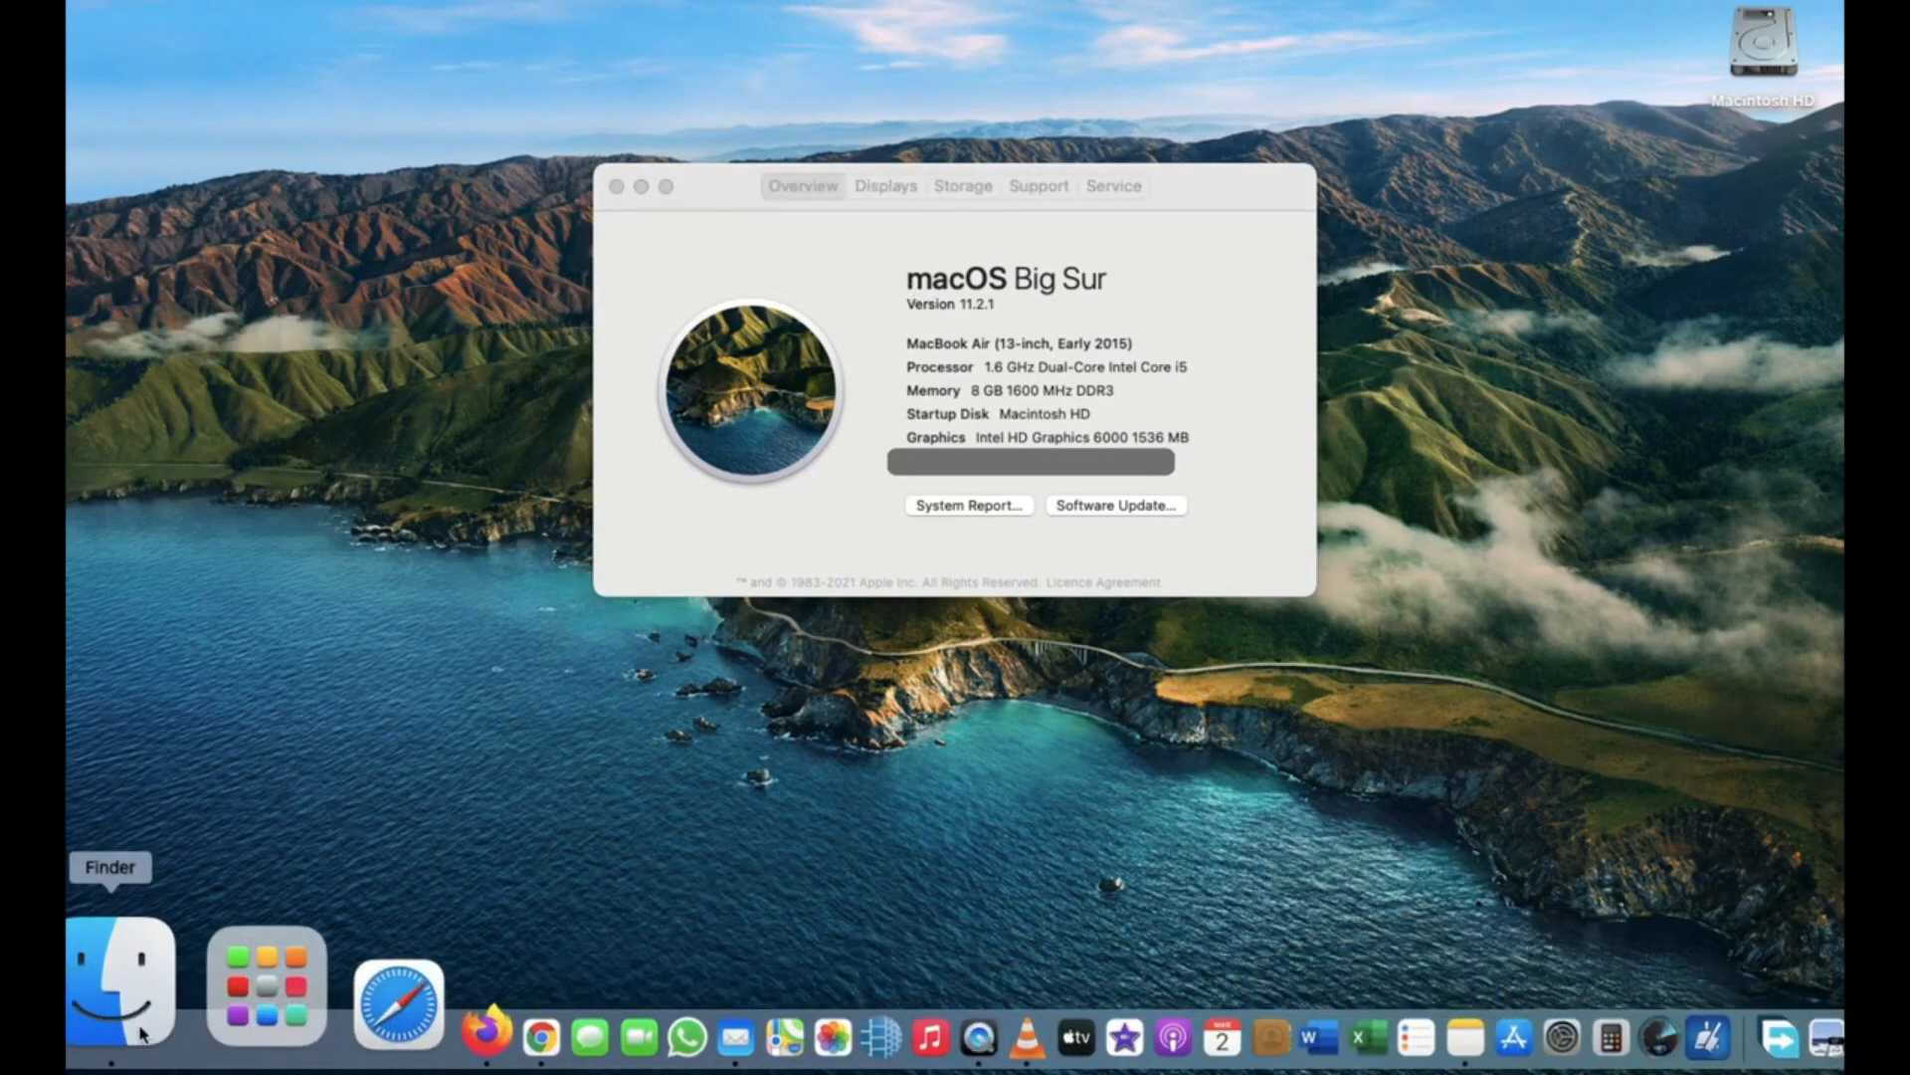
# - Find macOS Big Sur in the App Store and request the 11.0.1 download
pyautogui.click(118, 981)
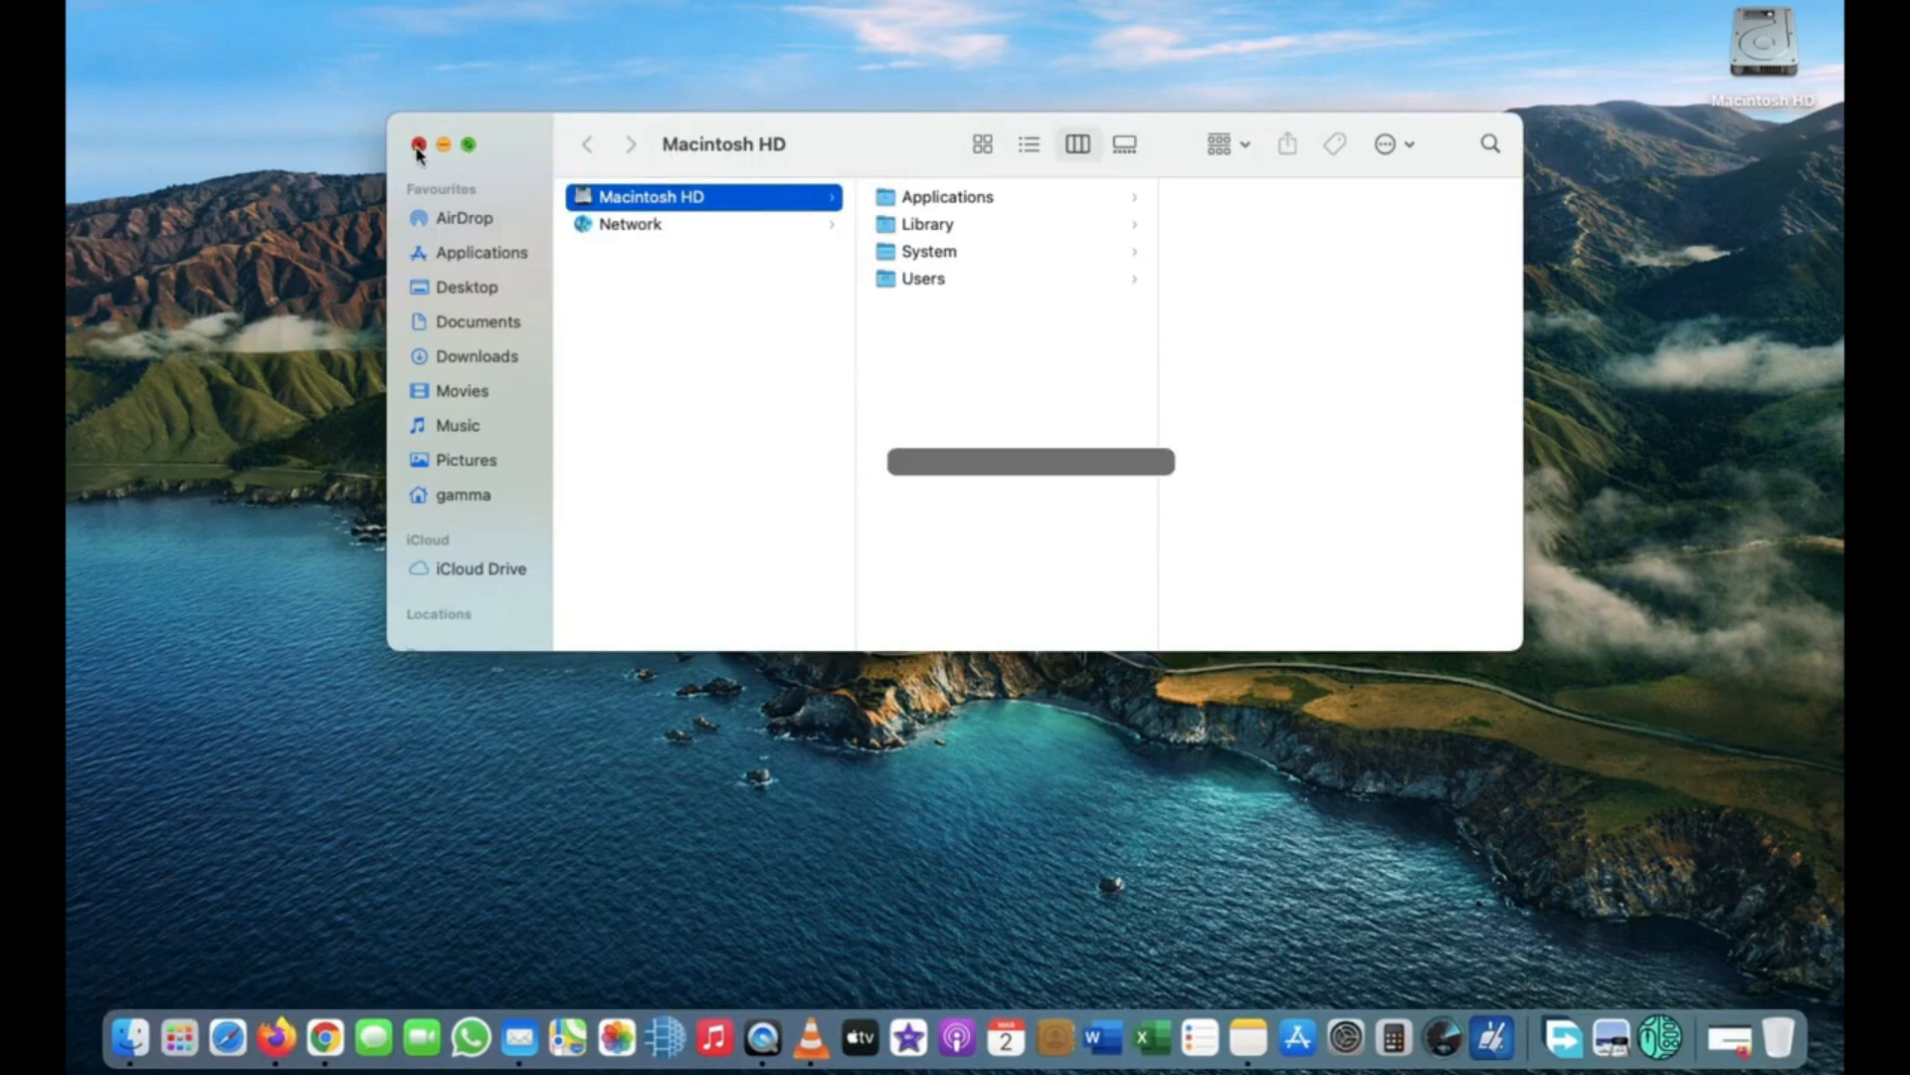
pyautogui.click(417, 143)
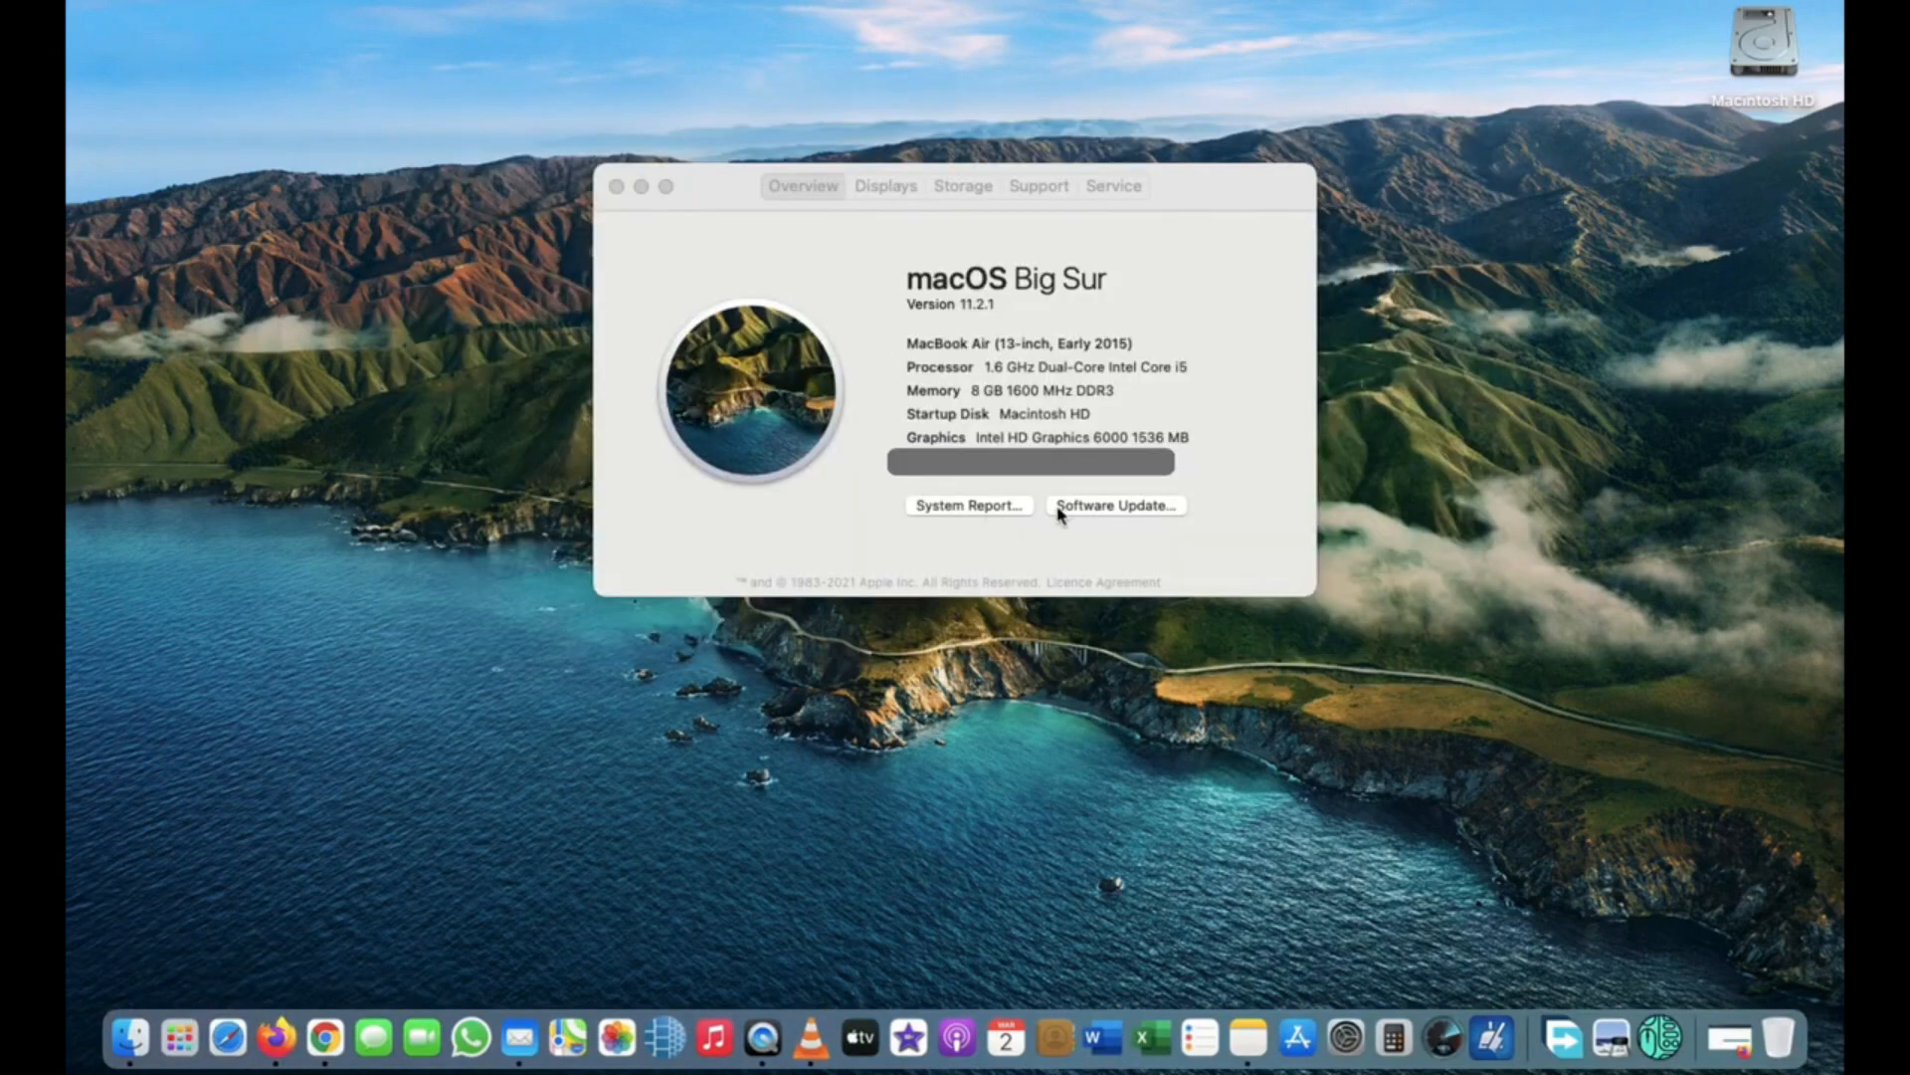
pyautogui.moveTo(1106, 517)
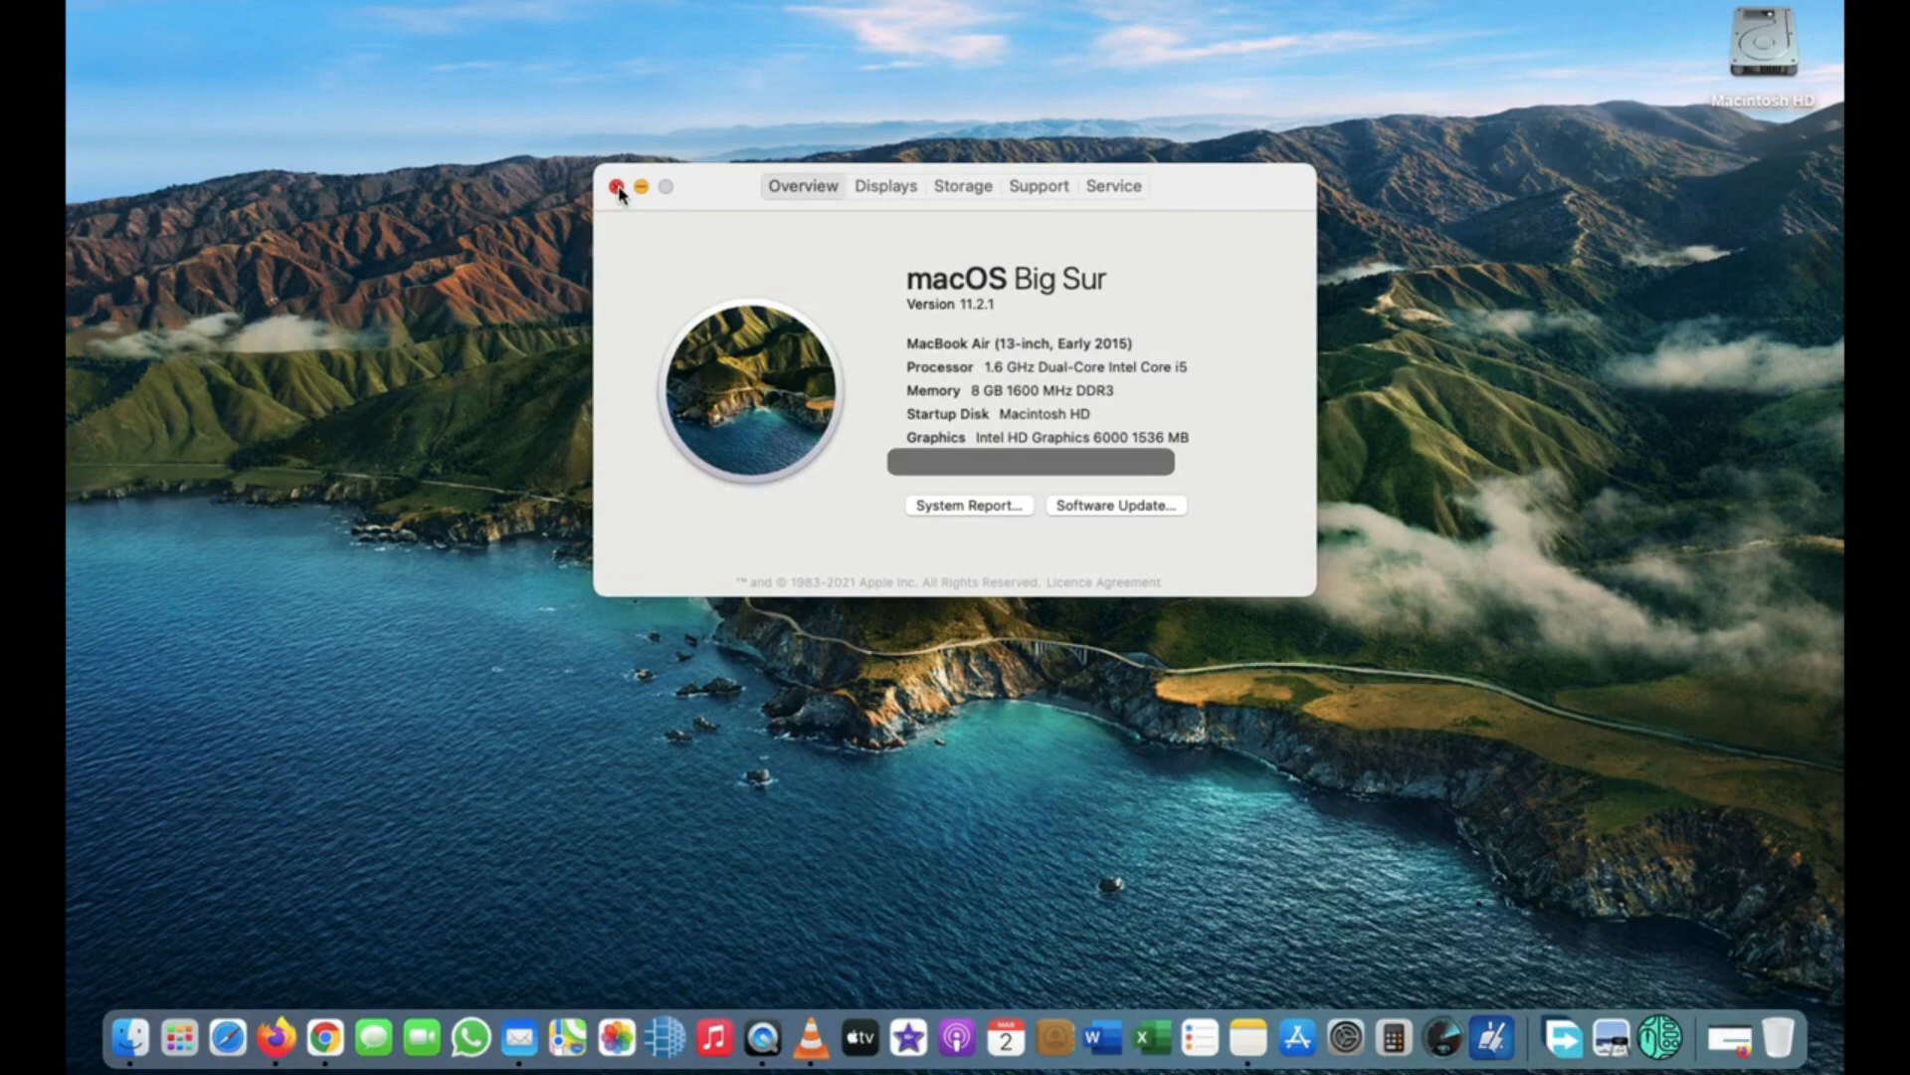
pyautogui.moveTo(1241, 180)
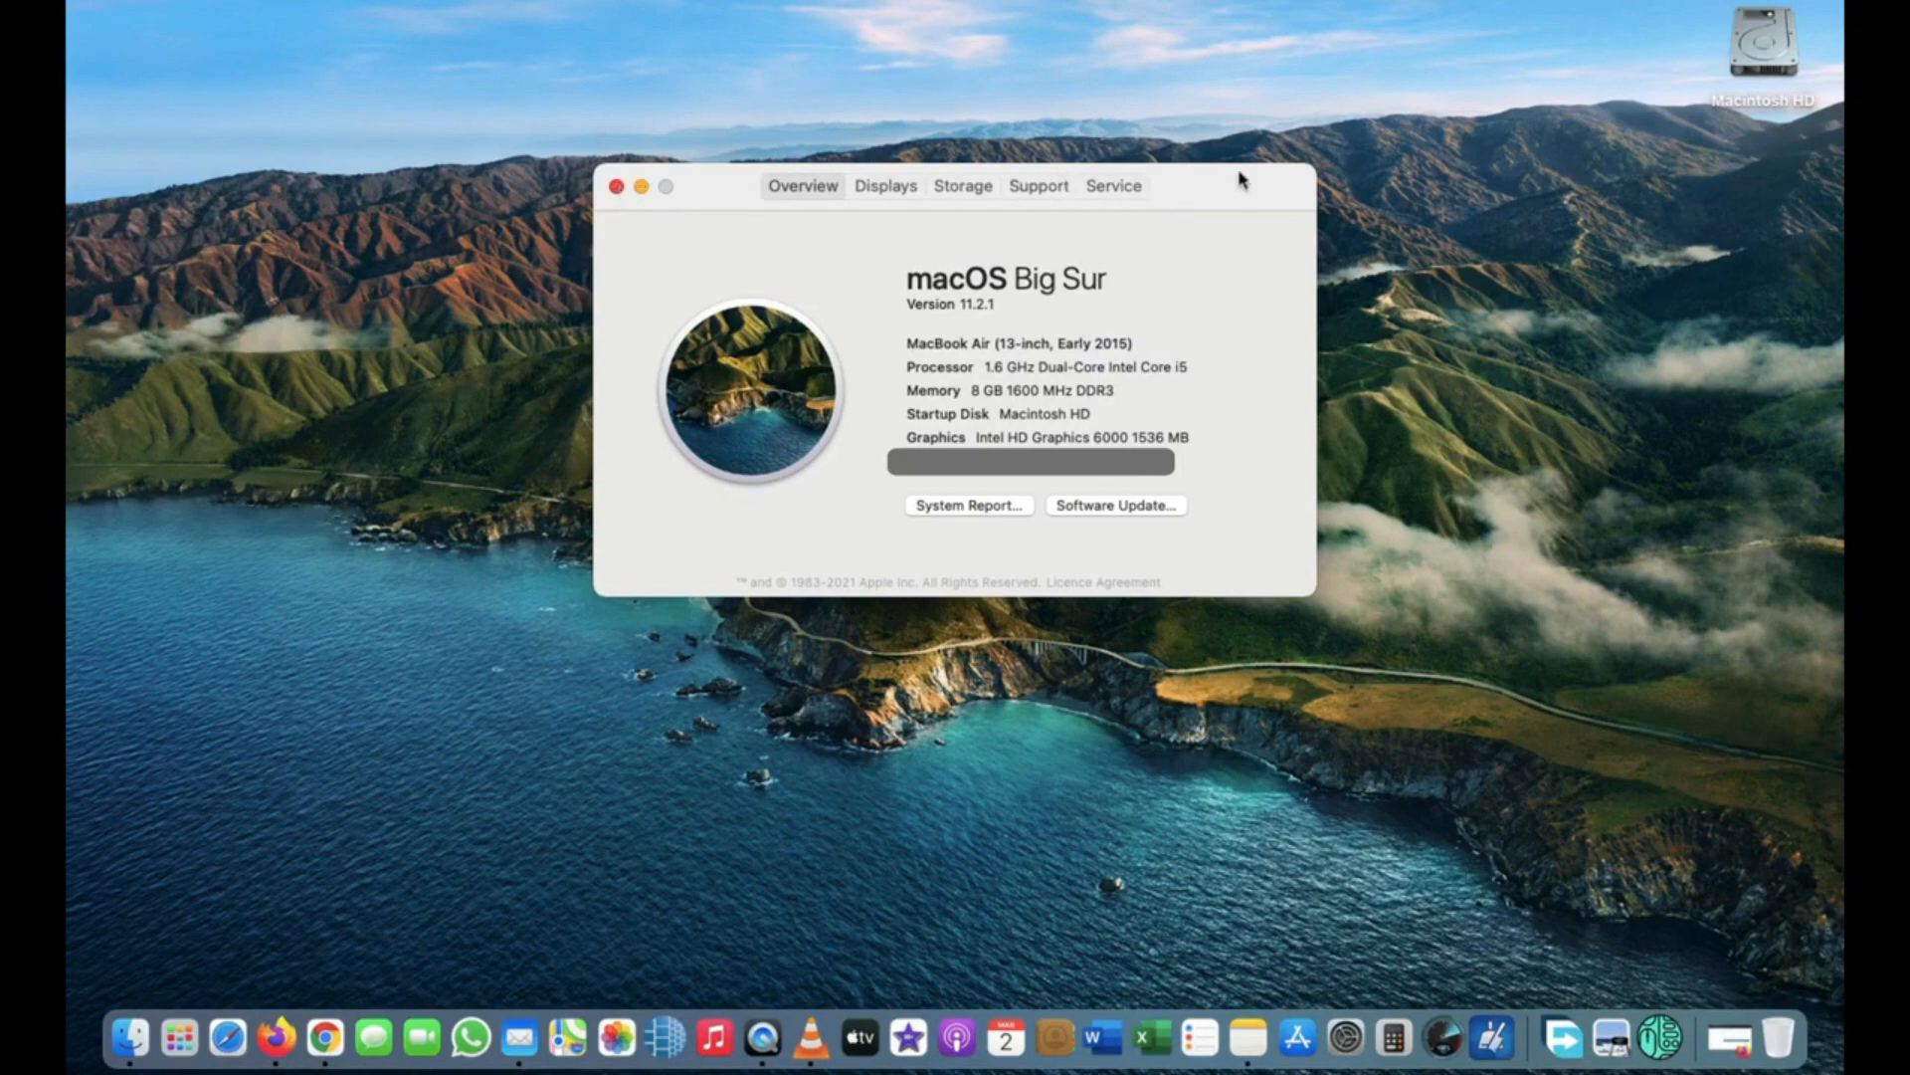
pyautogui.moveTo(1216, 199)
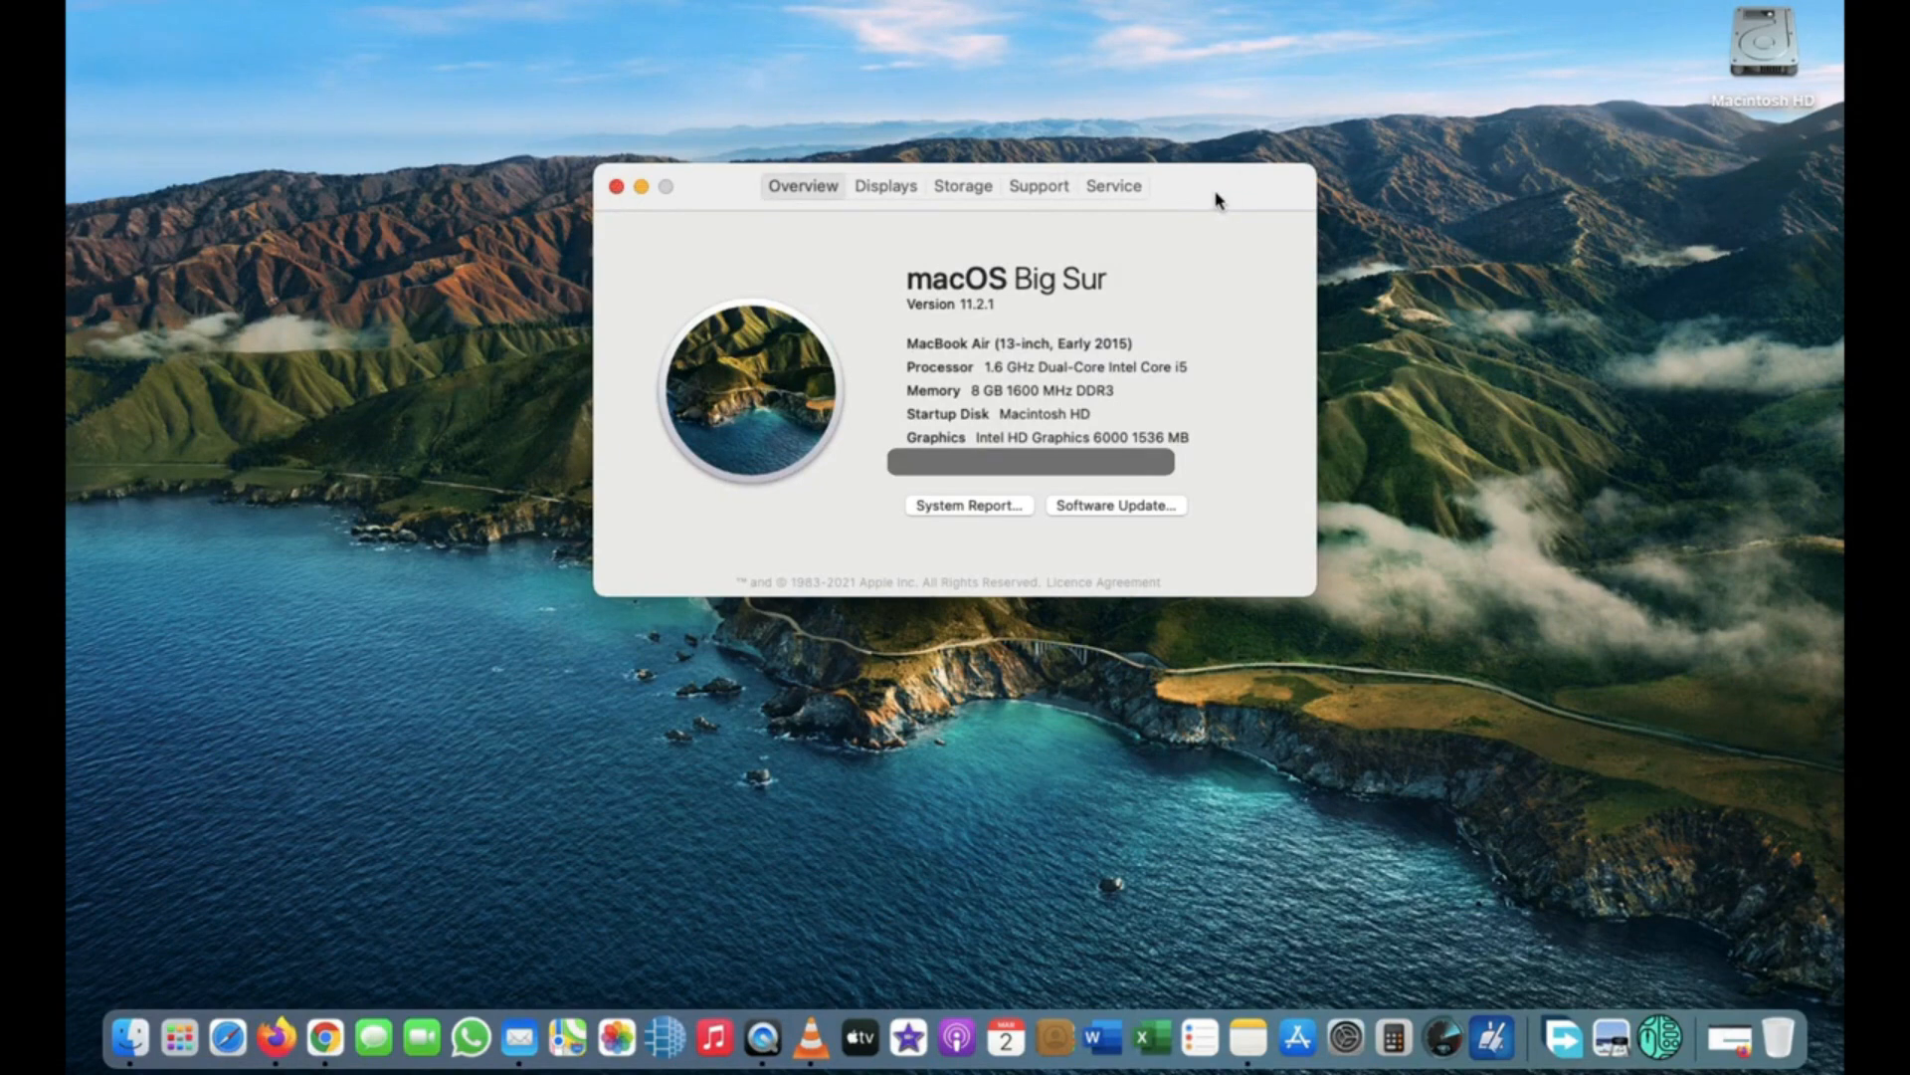
pyautogui.click(617, 185)
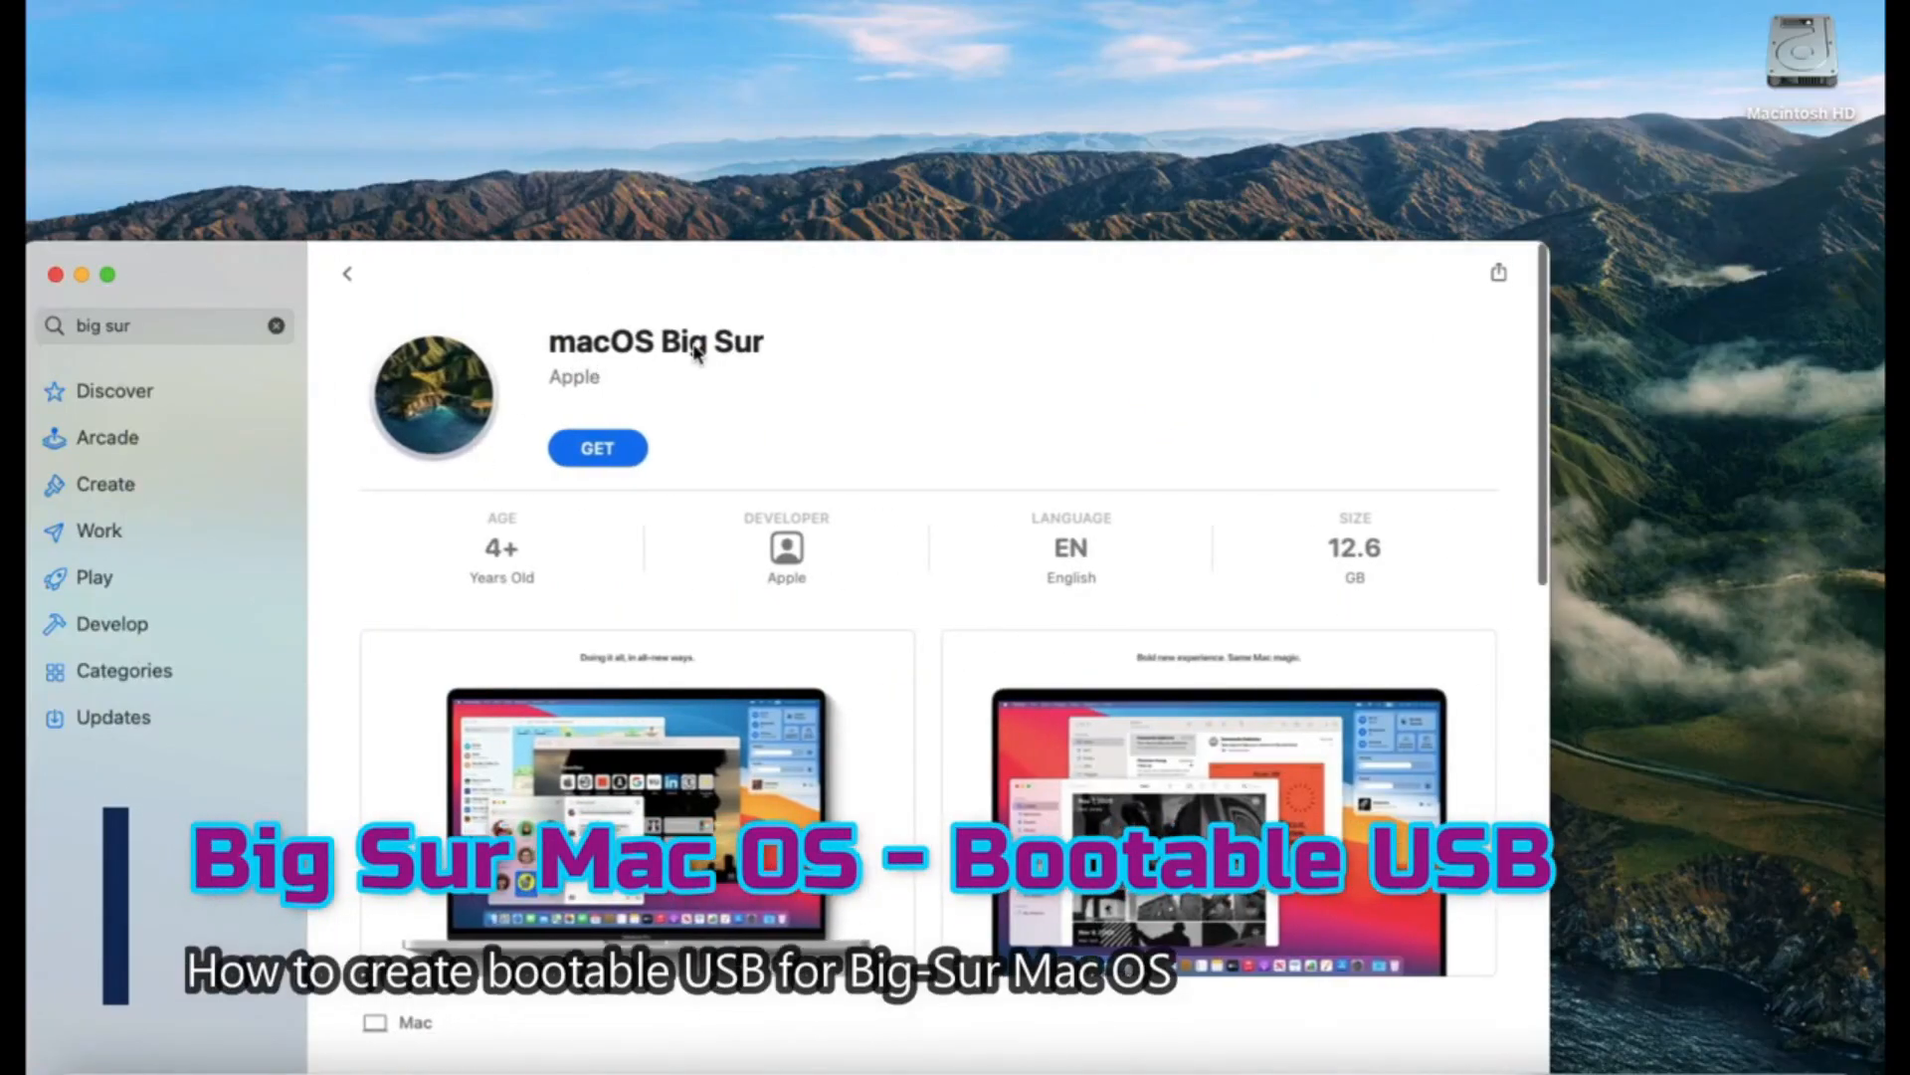
pyautogui.click(597, 447)
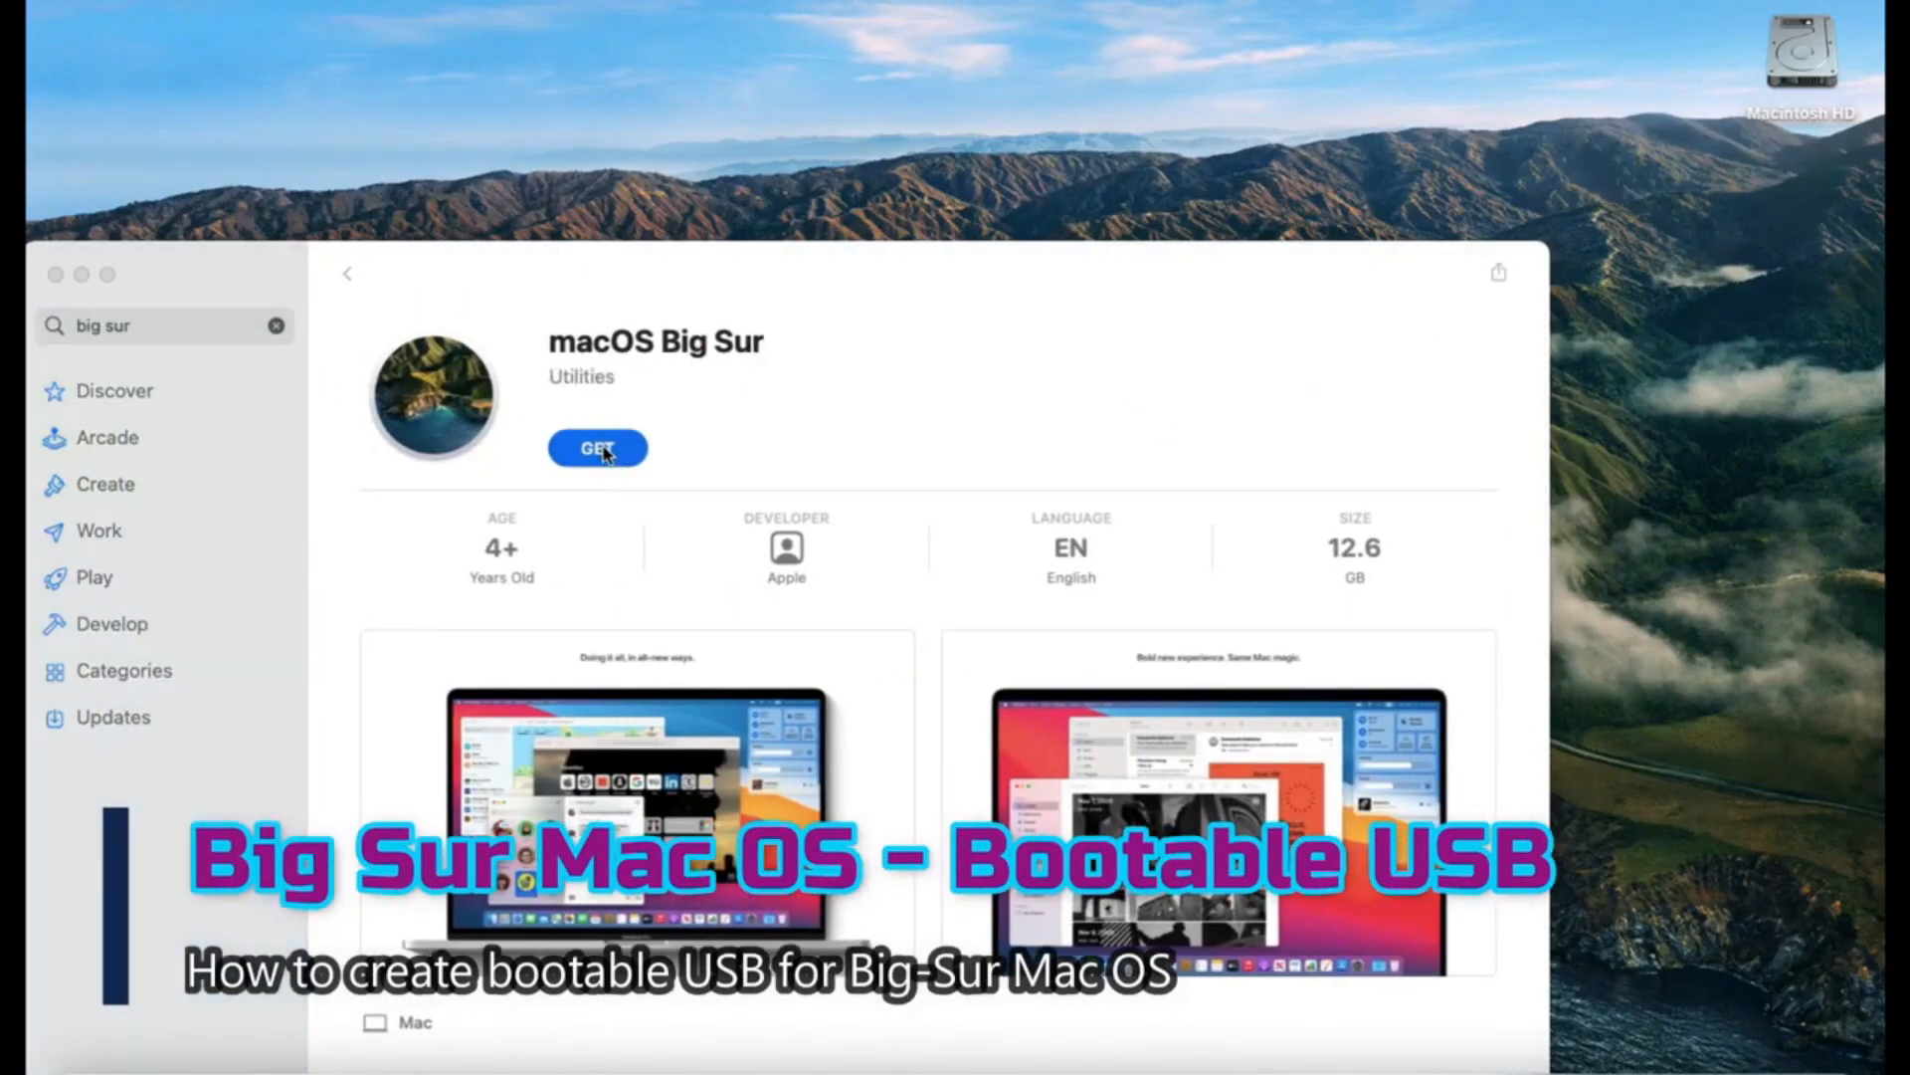
pyautogui.click(597, 447)
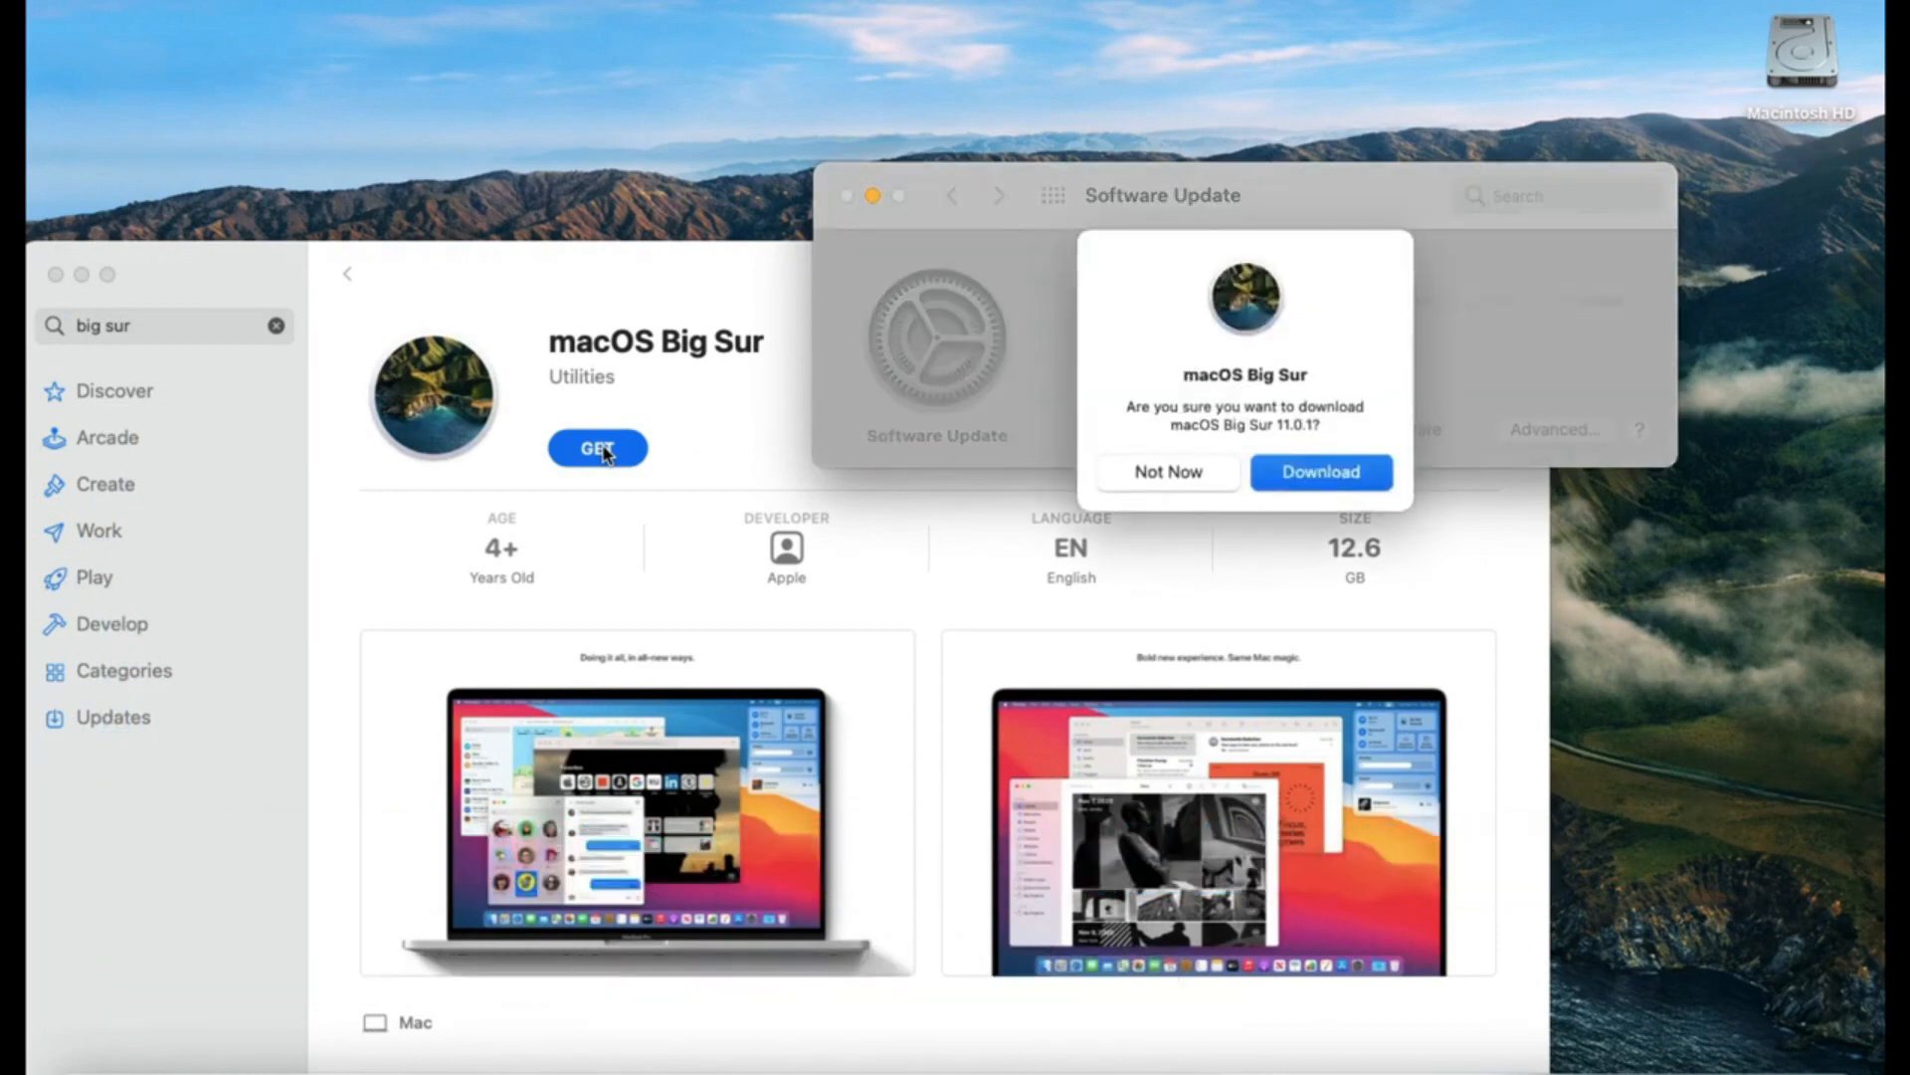
pyautogui.click(1319, 472)
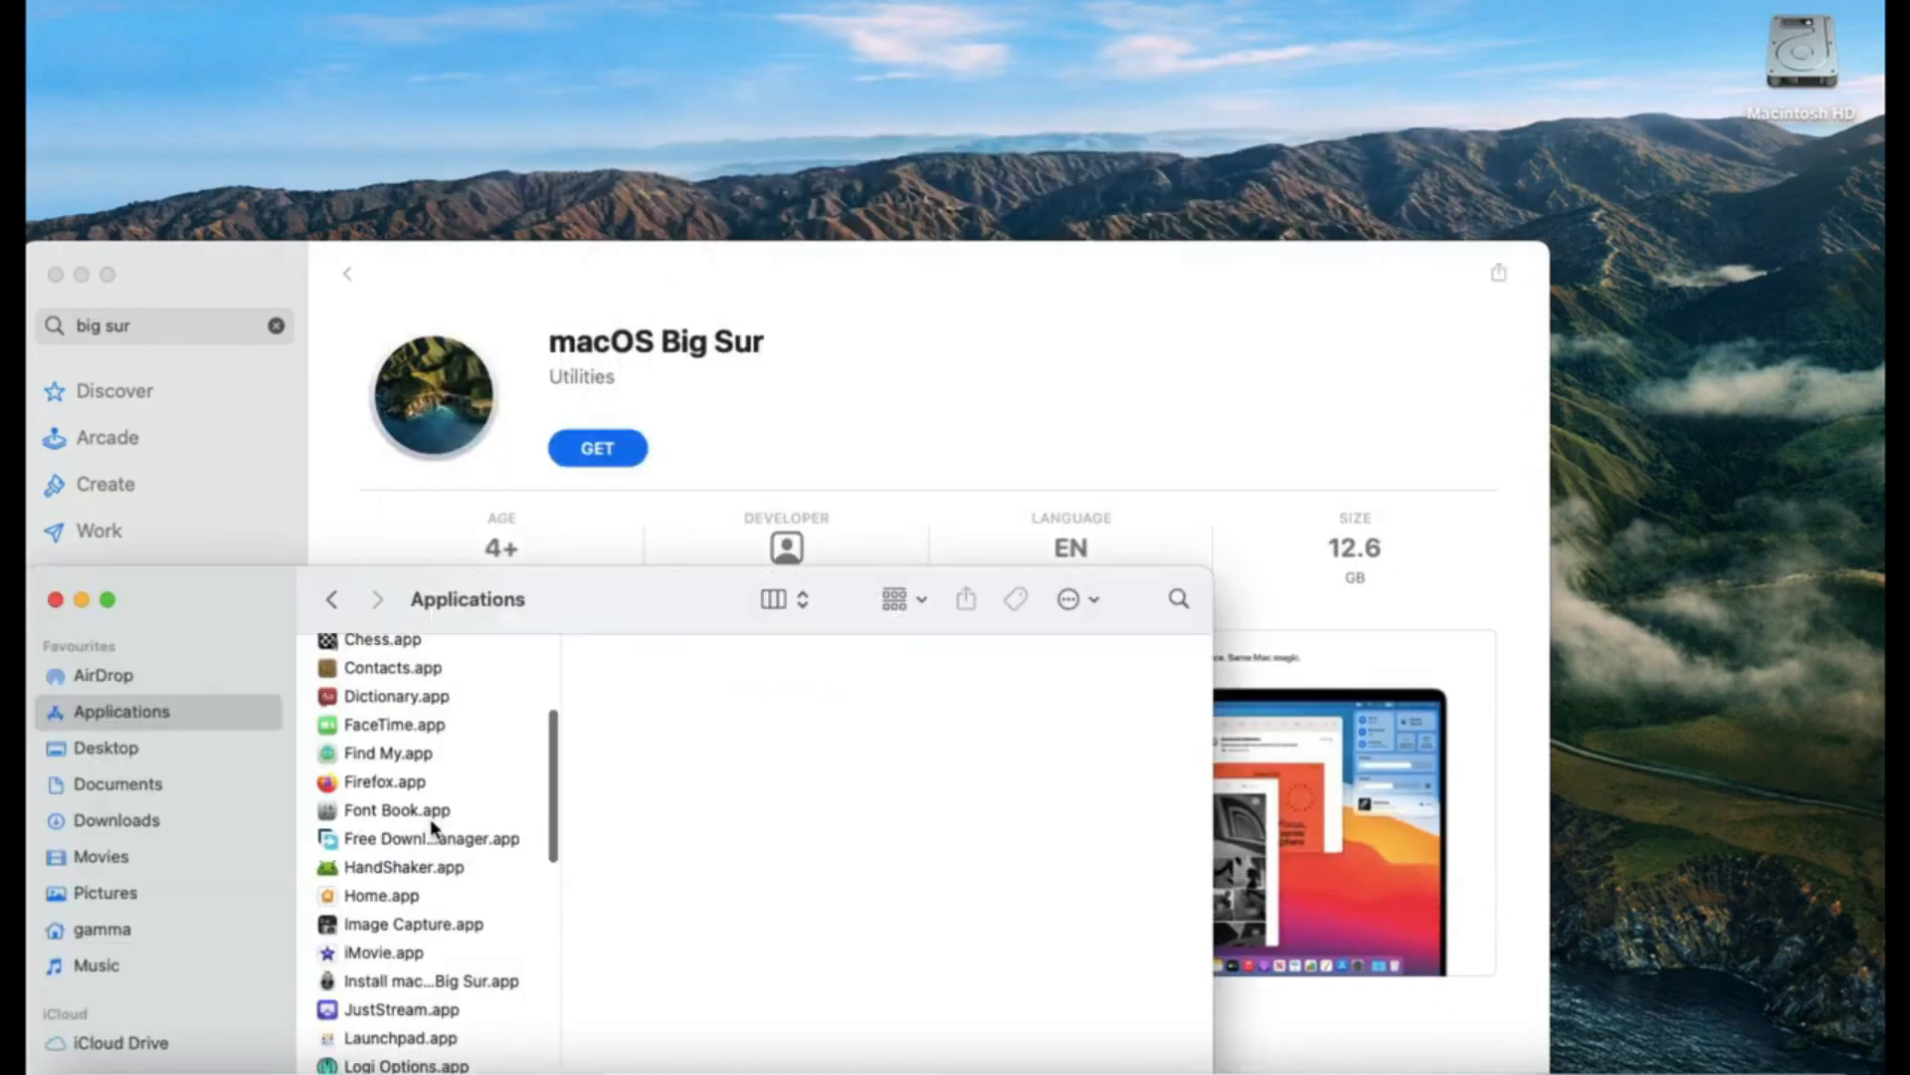
# - Confirm Install macOS Big Sur.app (12.22 GB) is in Applications, then search 'termi'
pyautogui.click(428, 982)
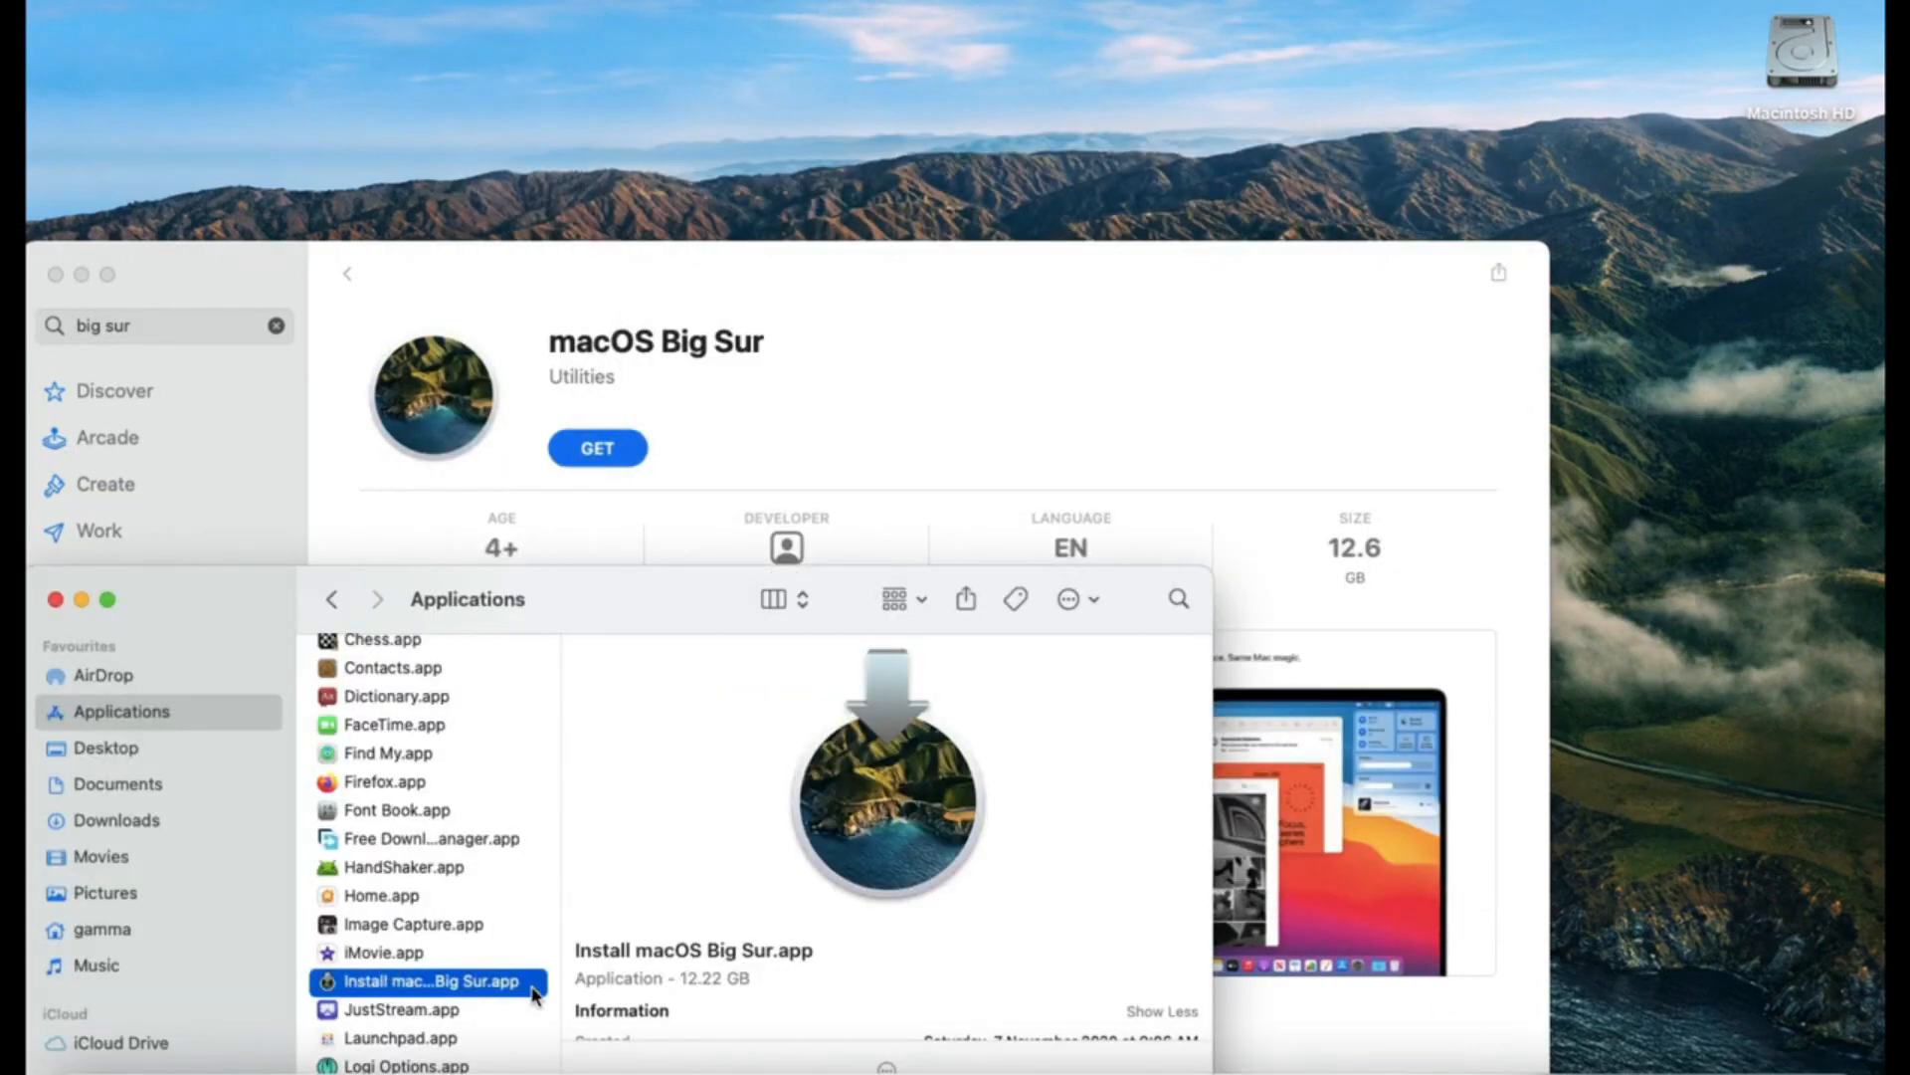
pyautogui.moveTo(835, 820)
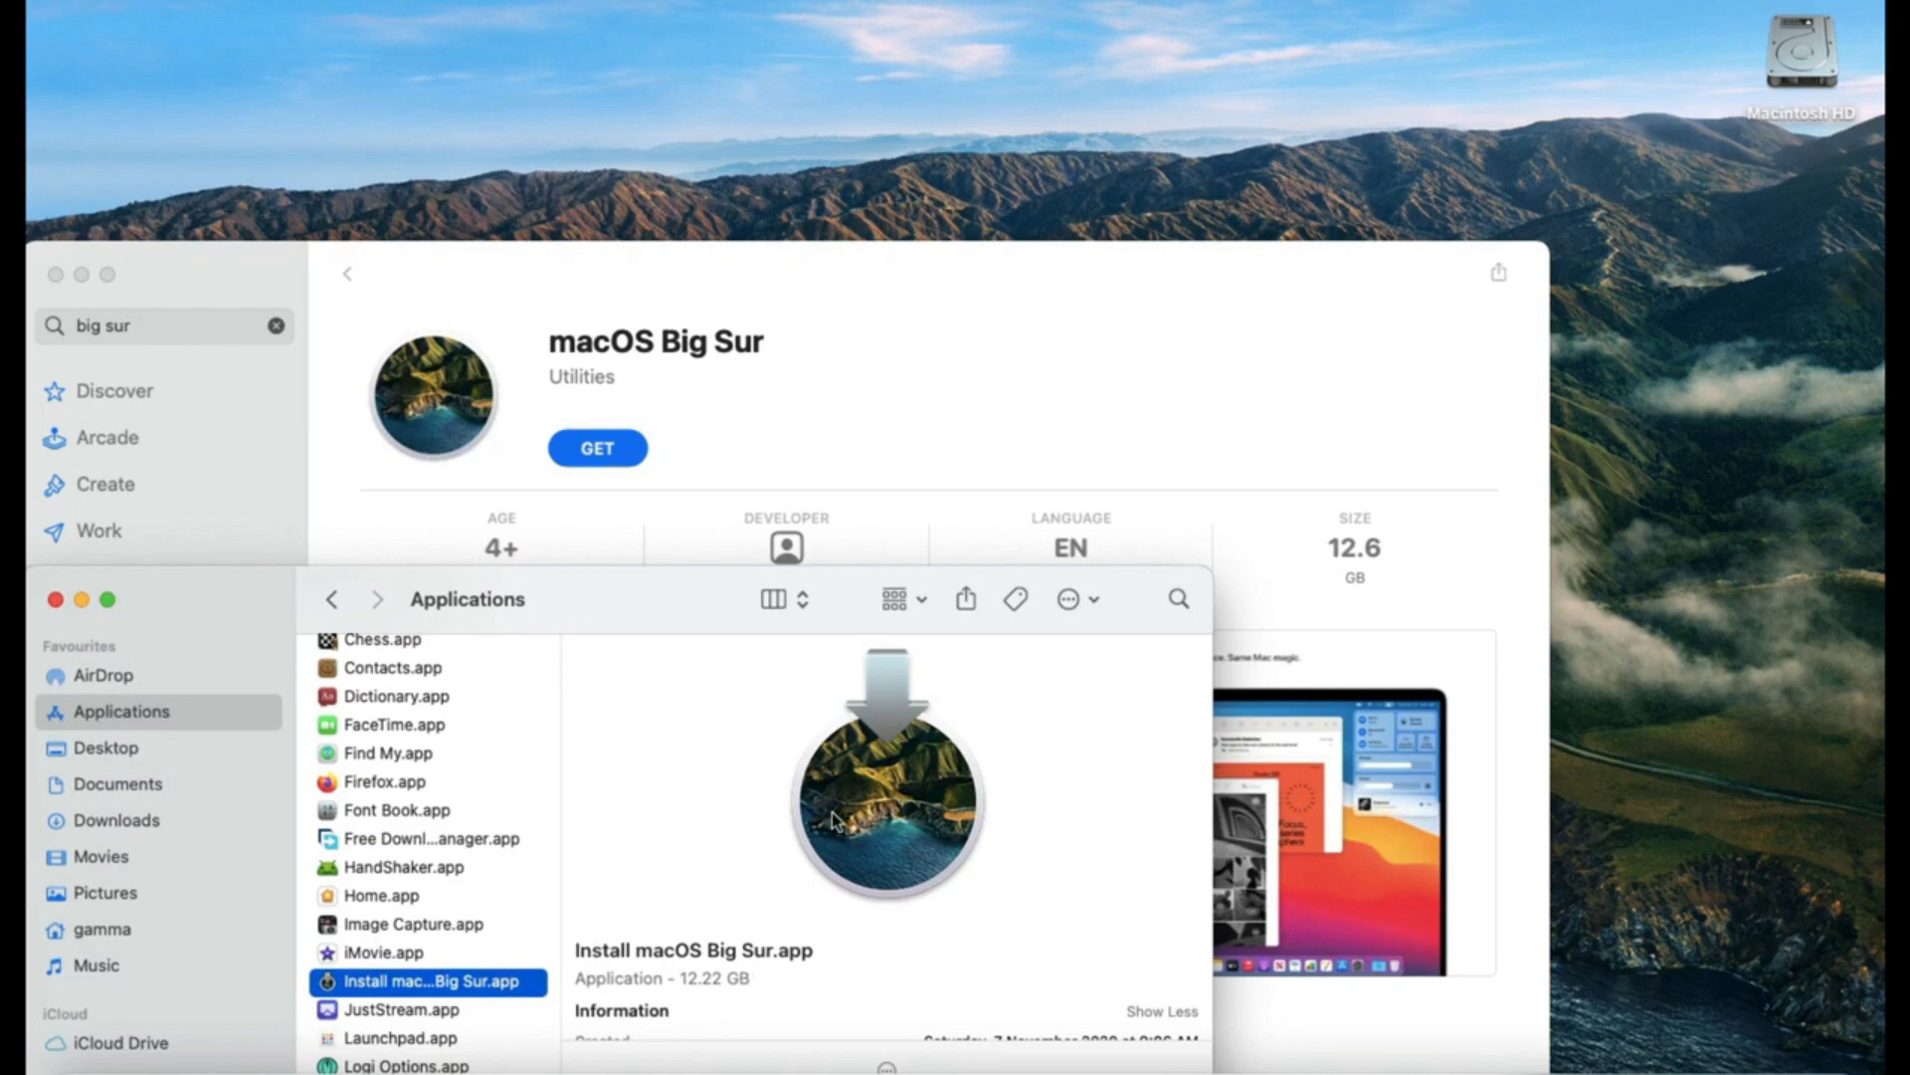
pyautogui.moveTo(680, 962)
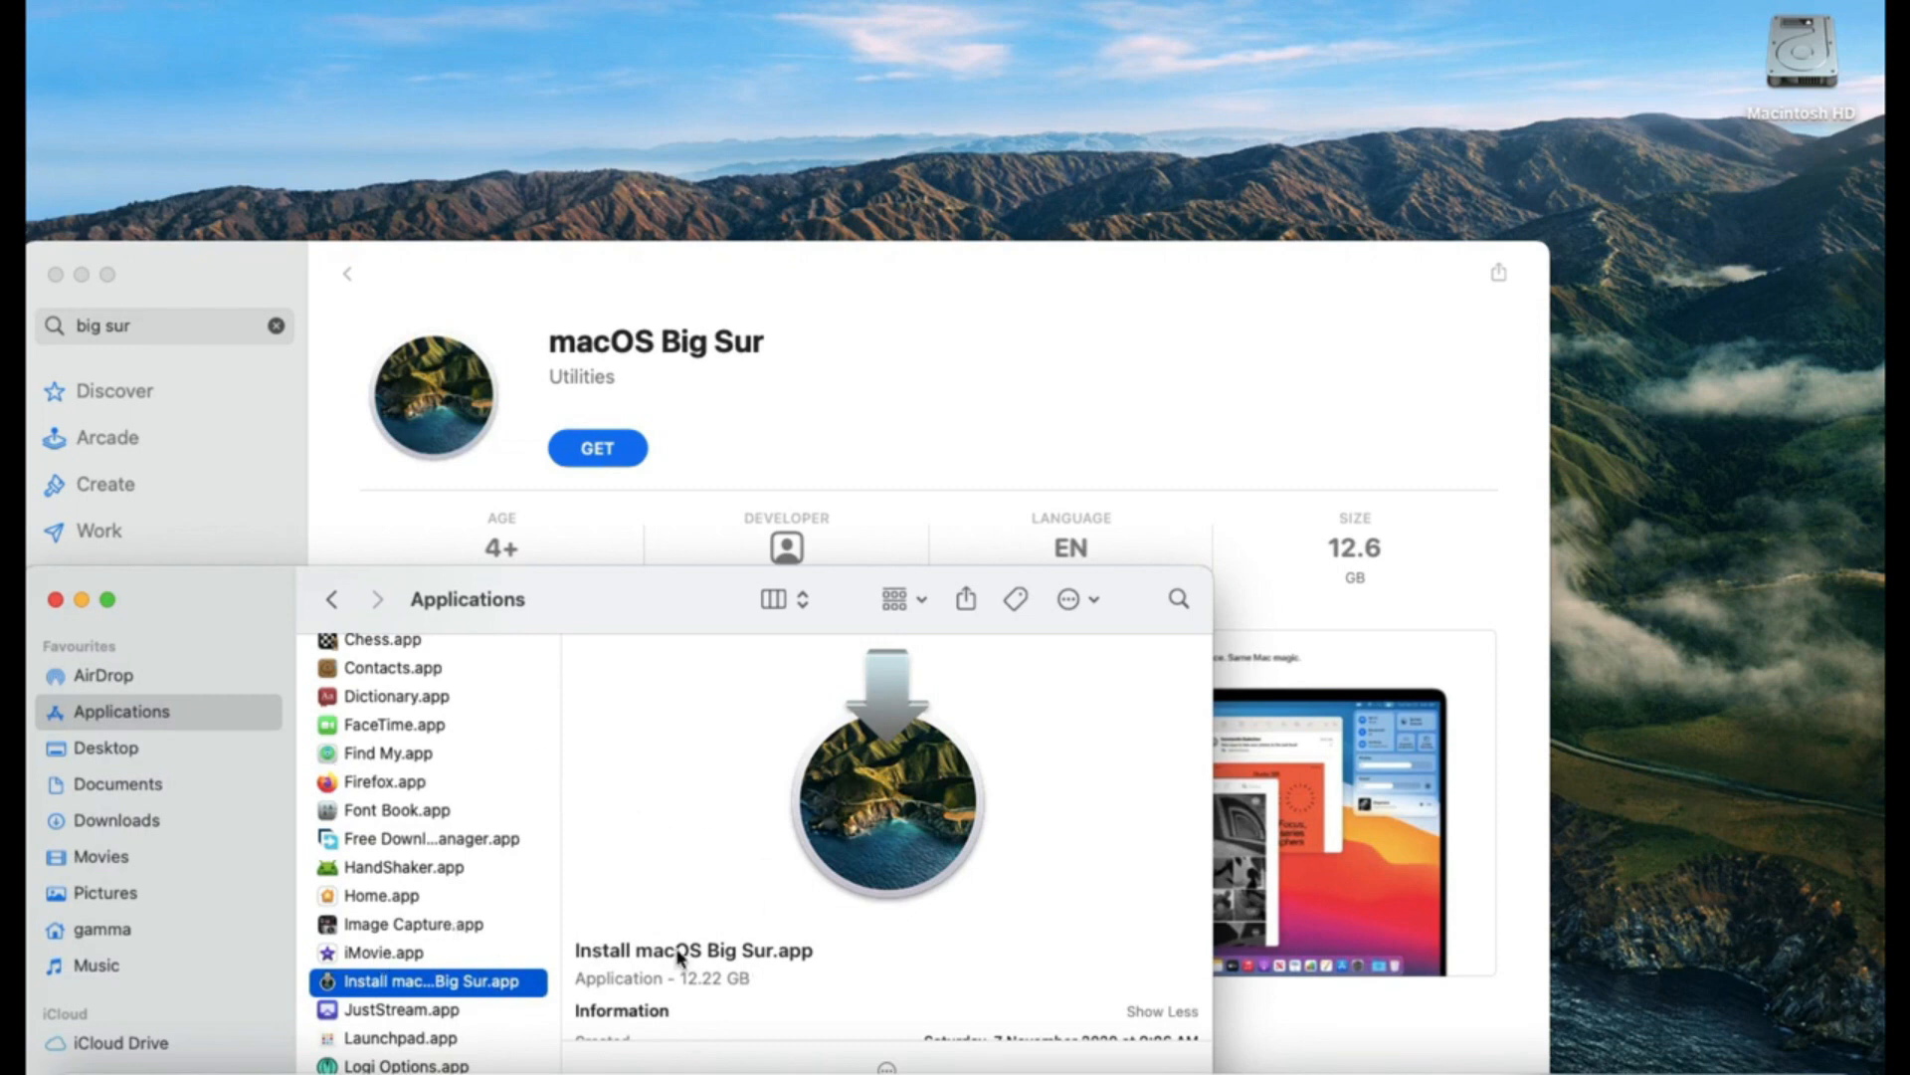
pyautogui.moveTo(601, 875)
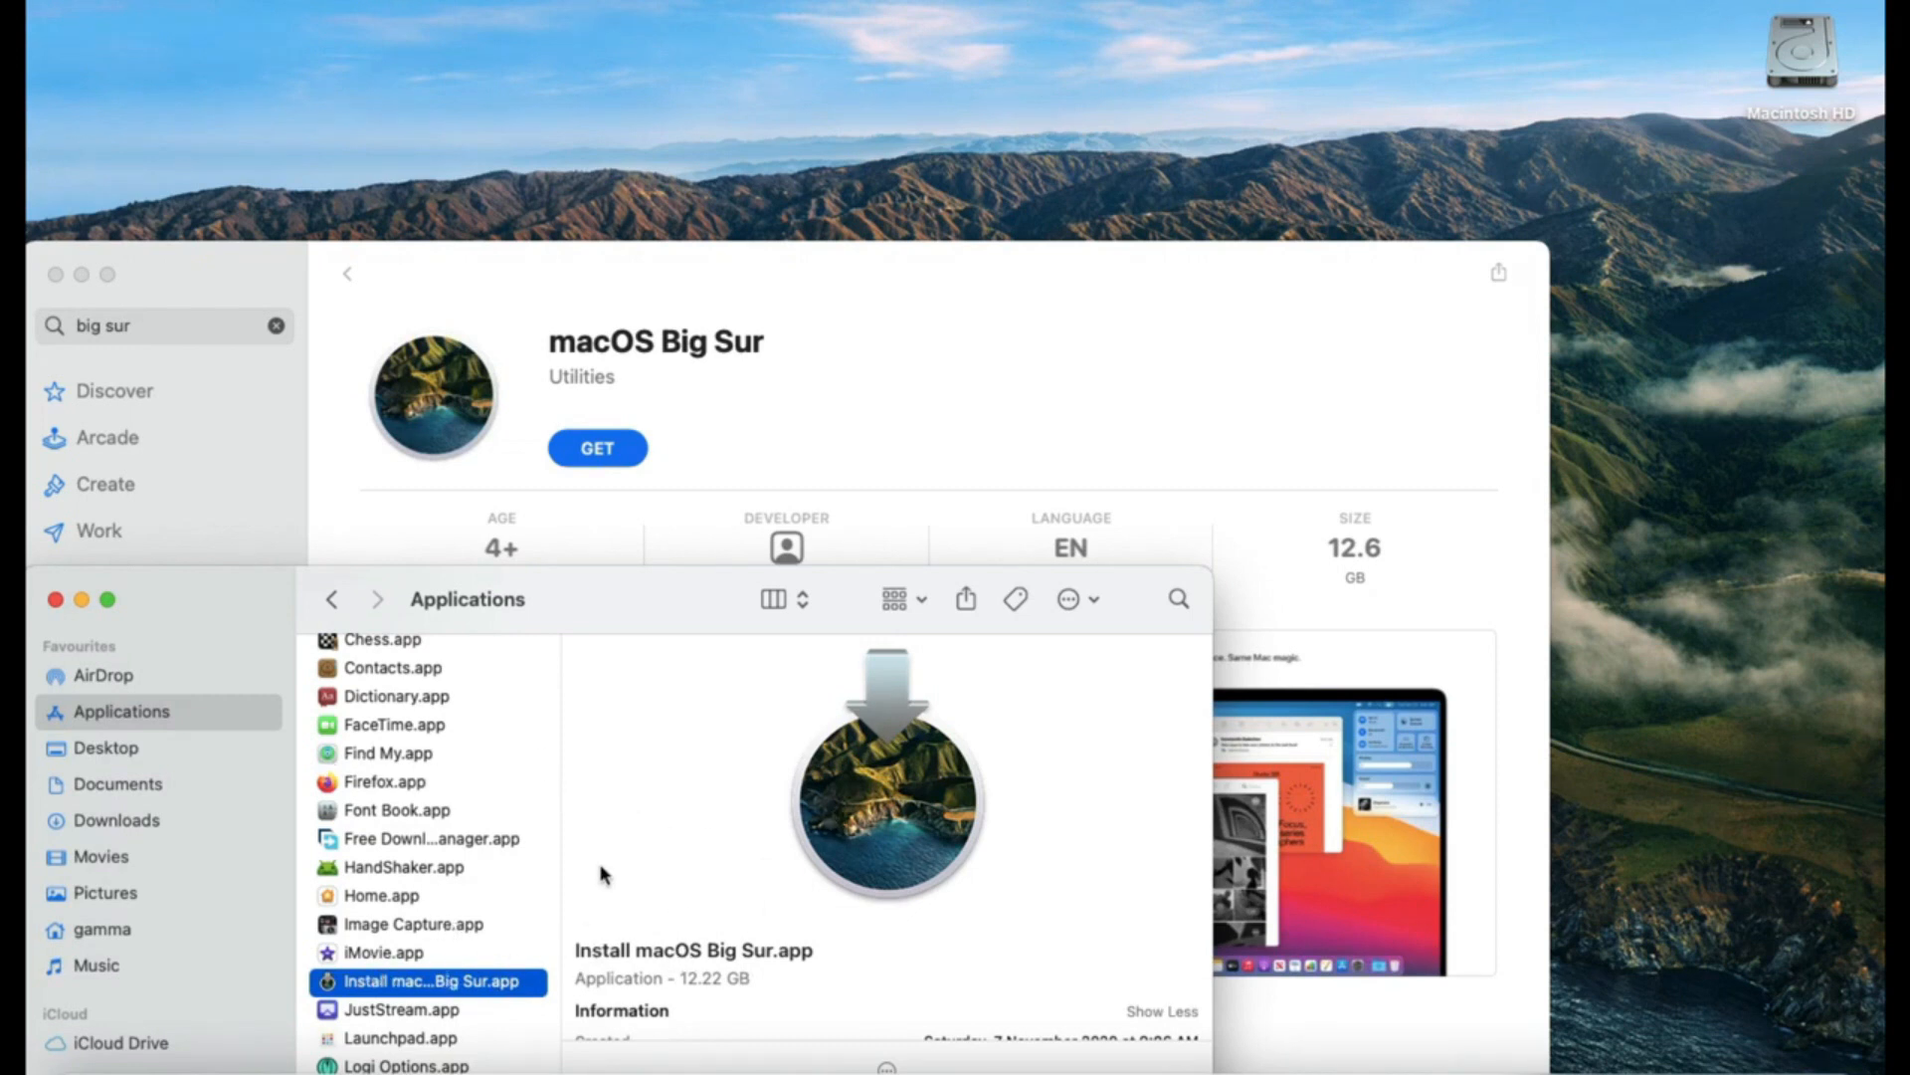
pyautogui.moveTo(658, 599)
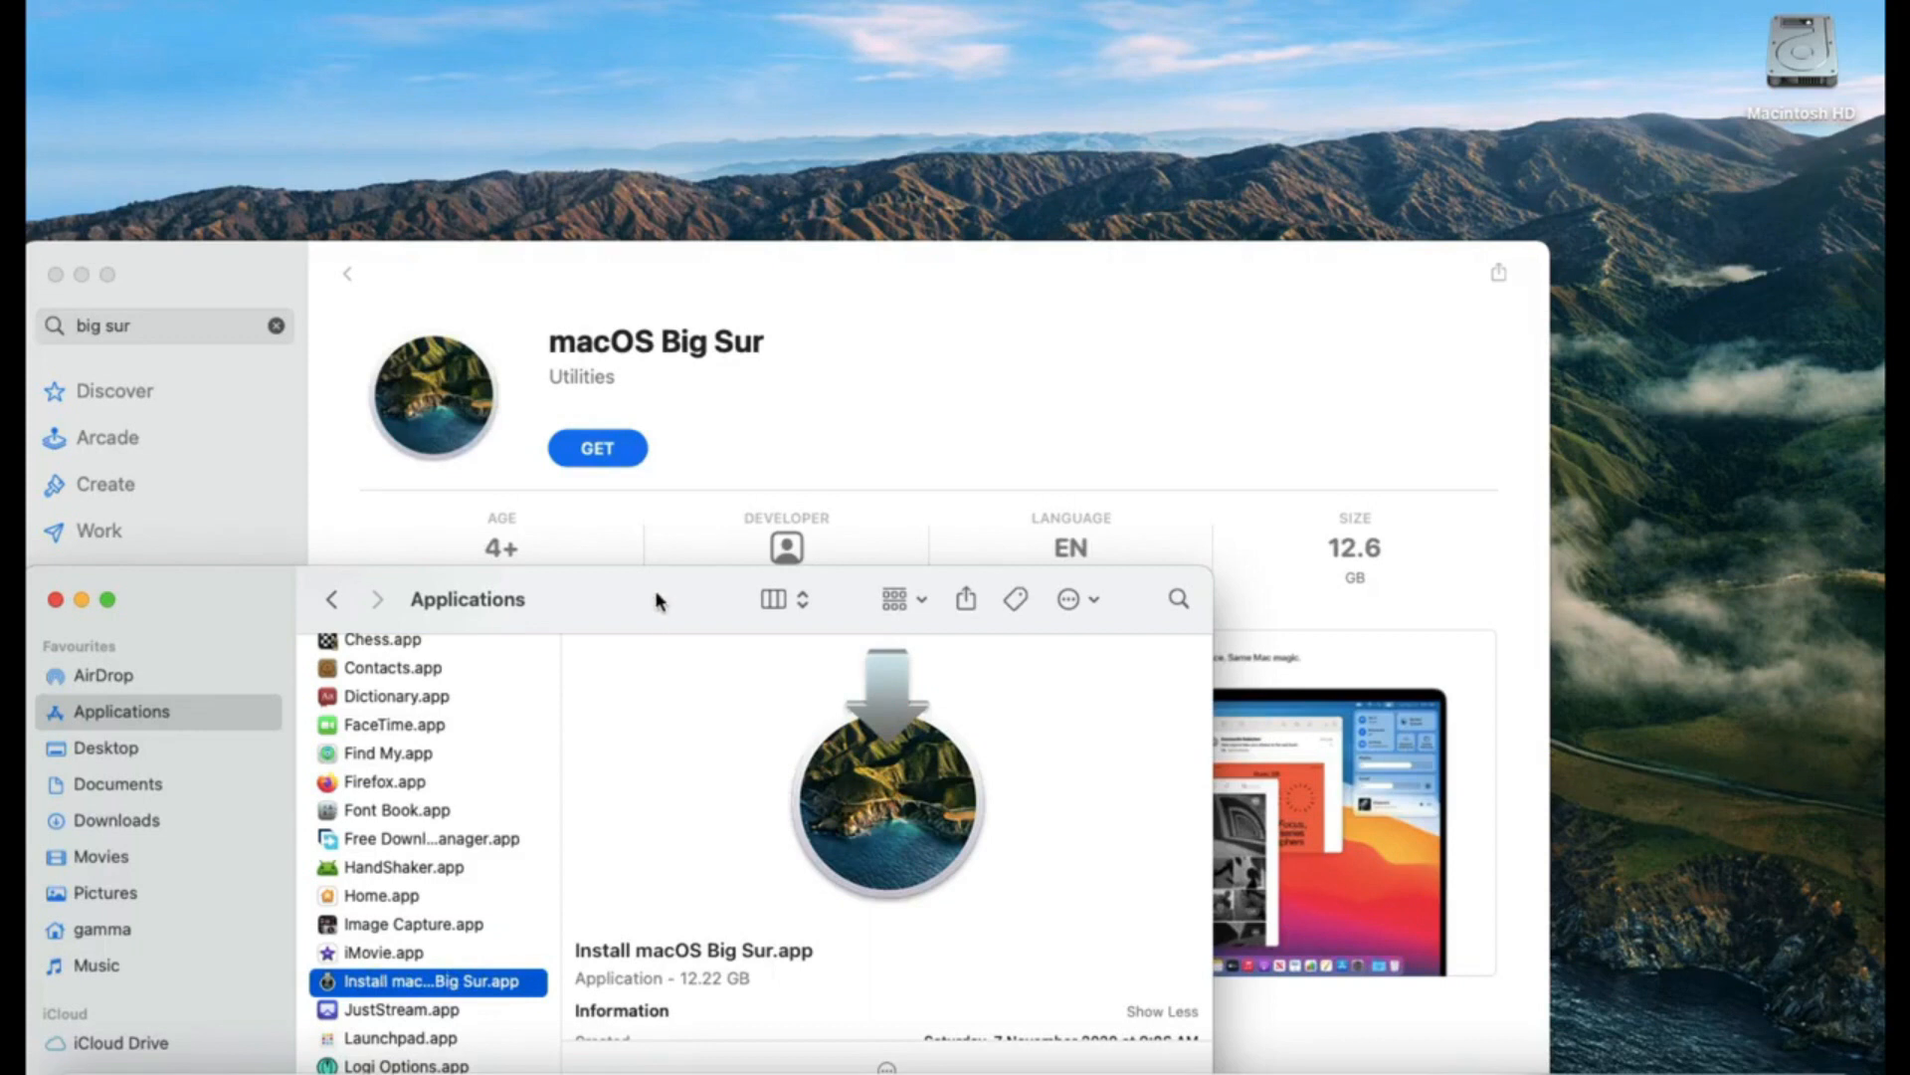
pyautogui.moveTo(582, 645)
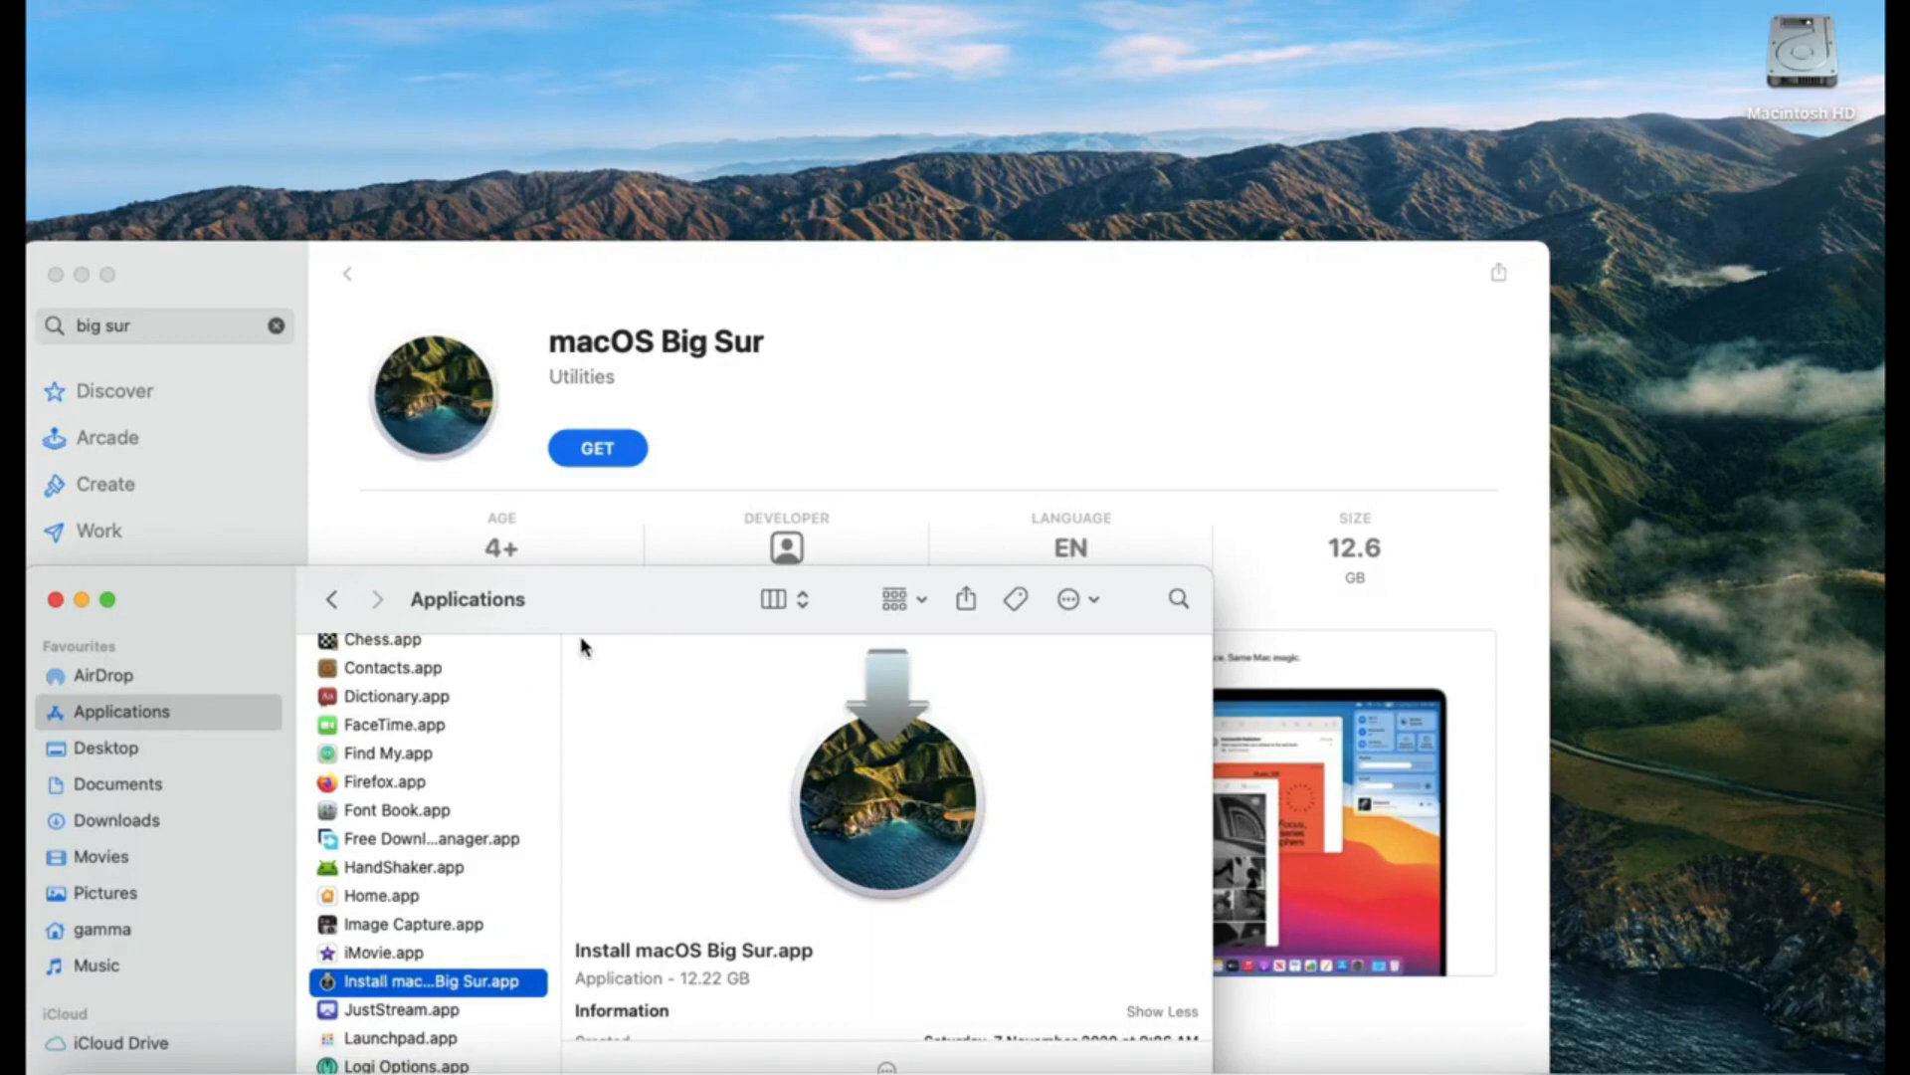
pyautogui.write('termi')
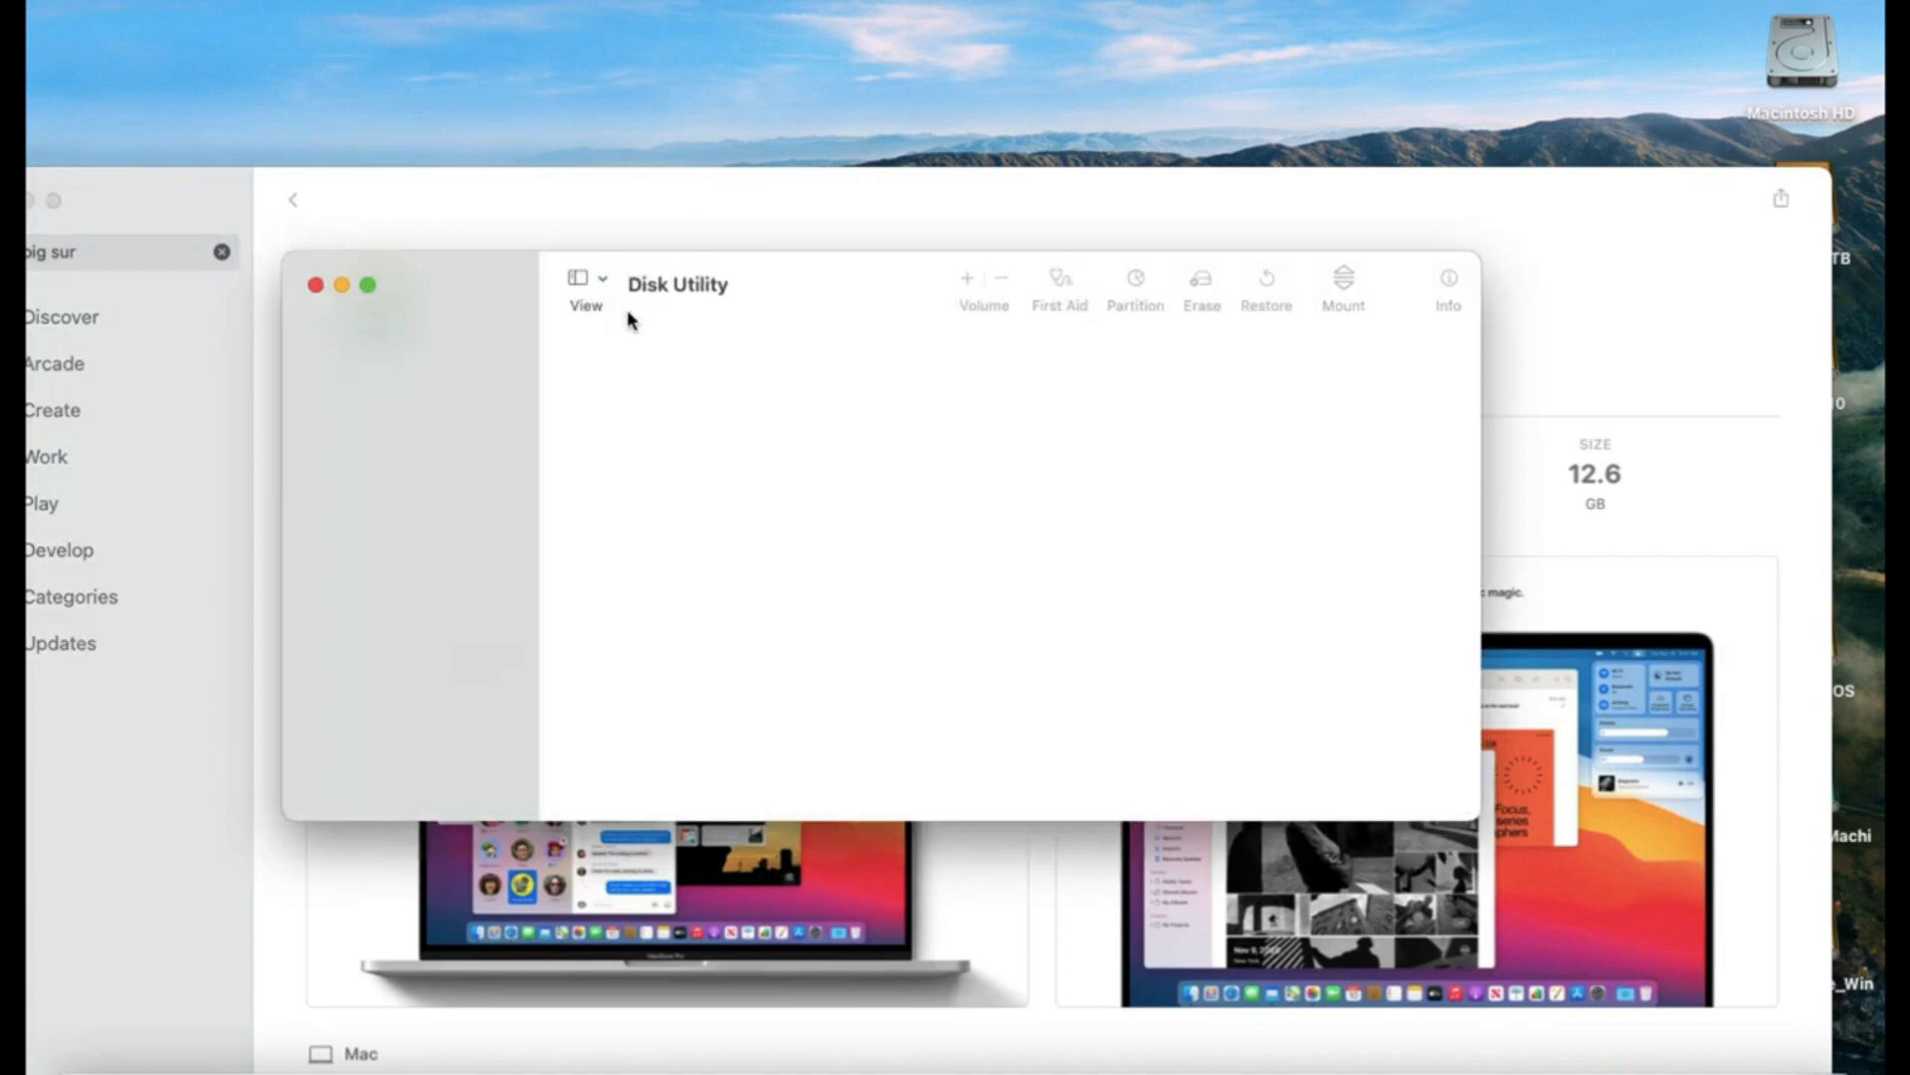
pyautogui.moveTo(723, 441)
pyautogui.write('Install macOS BigSur')
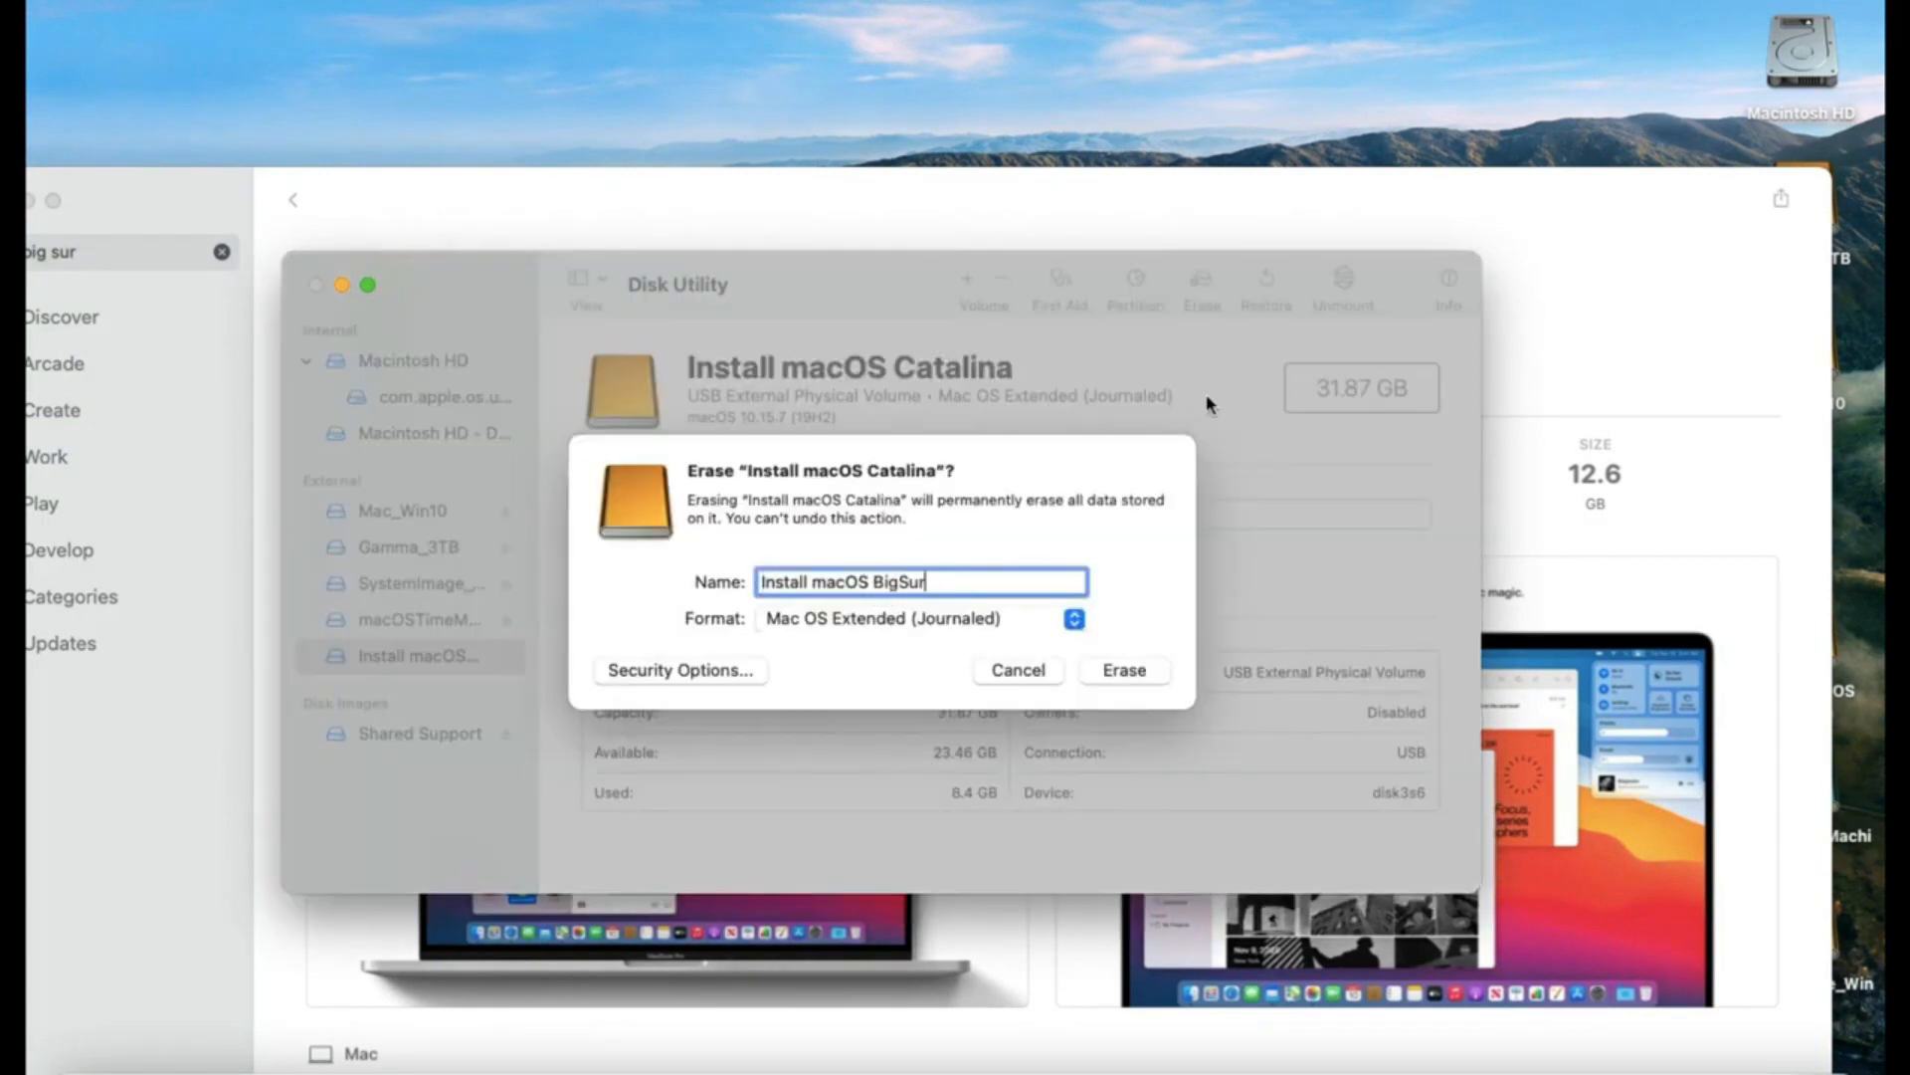
# - Erase the USB drive as Mac OS Extended (Journaled) volume 'Install macOS BigSur'
pyautogui.click(1121, 669)
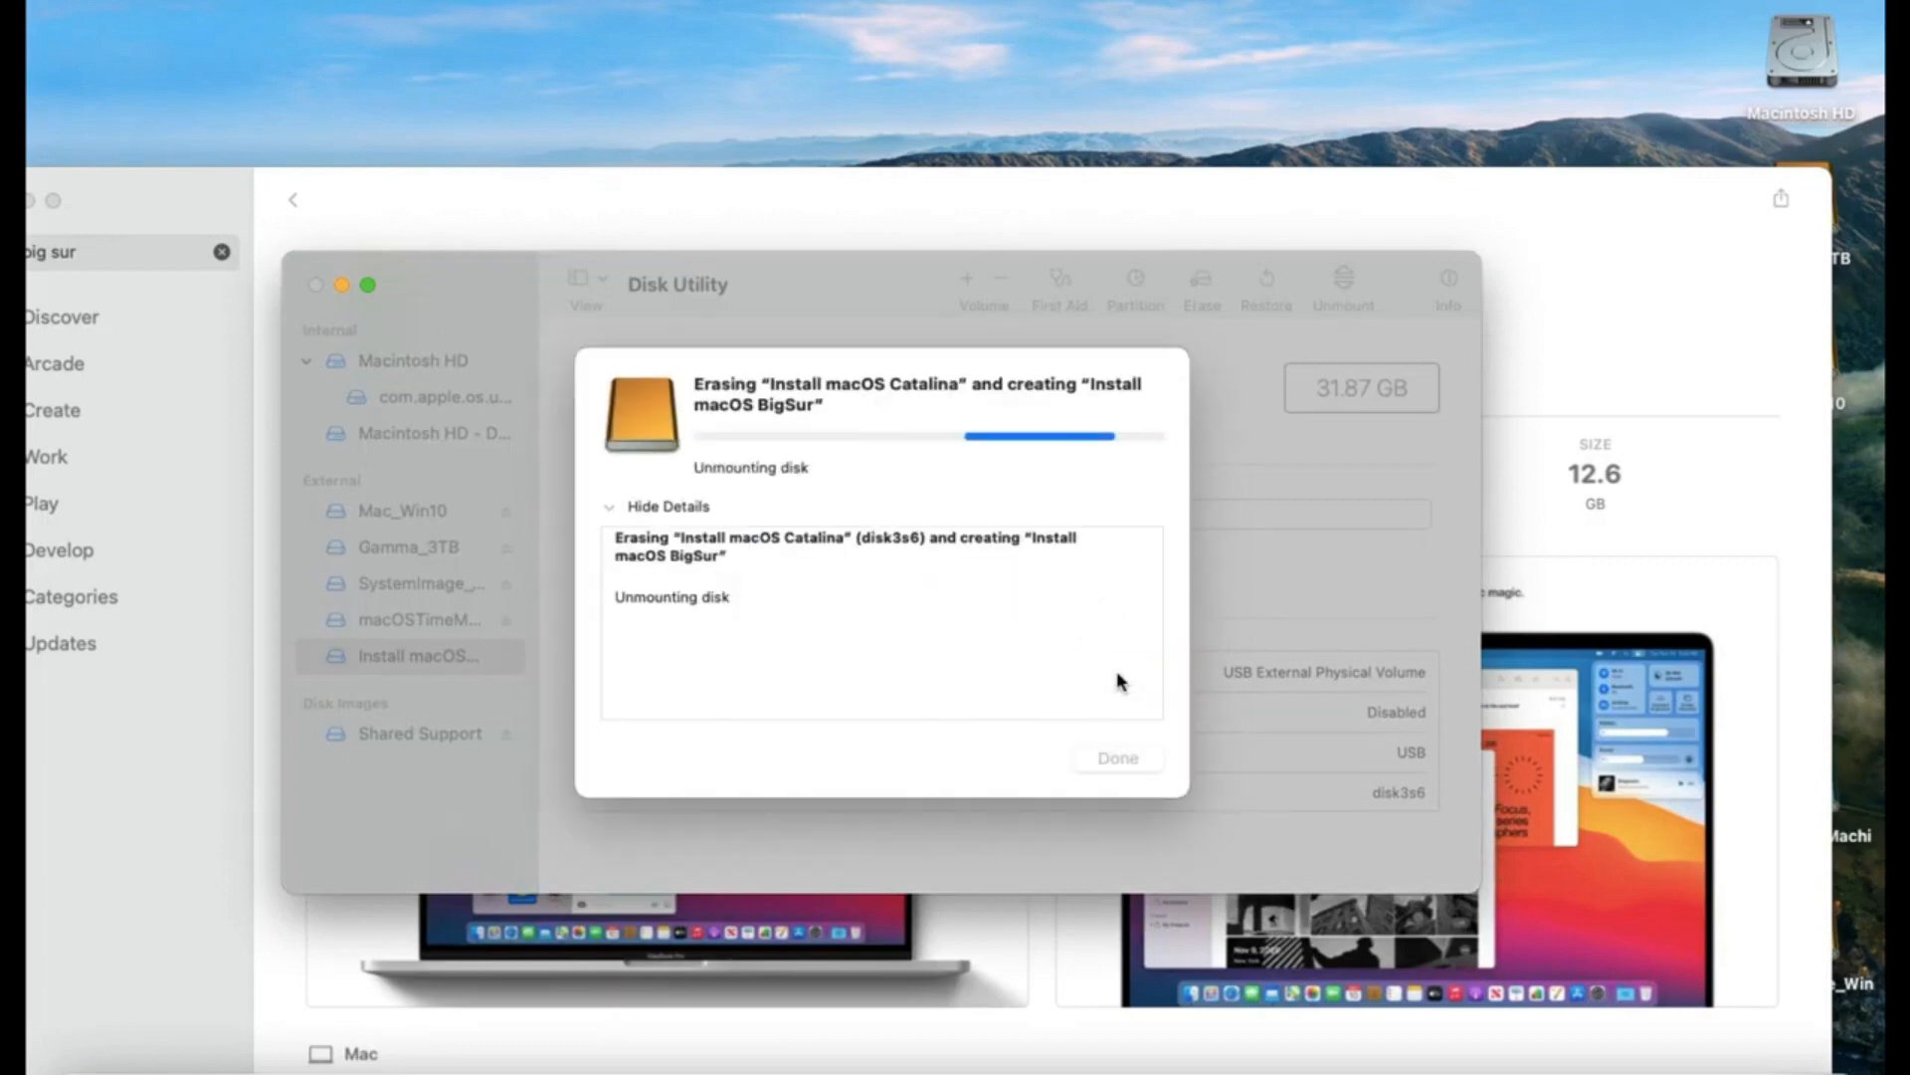